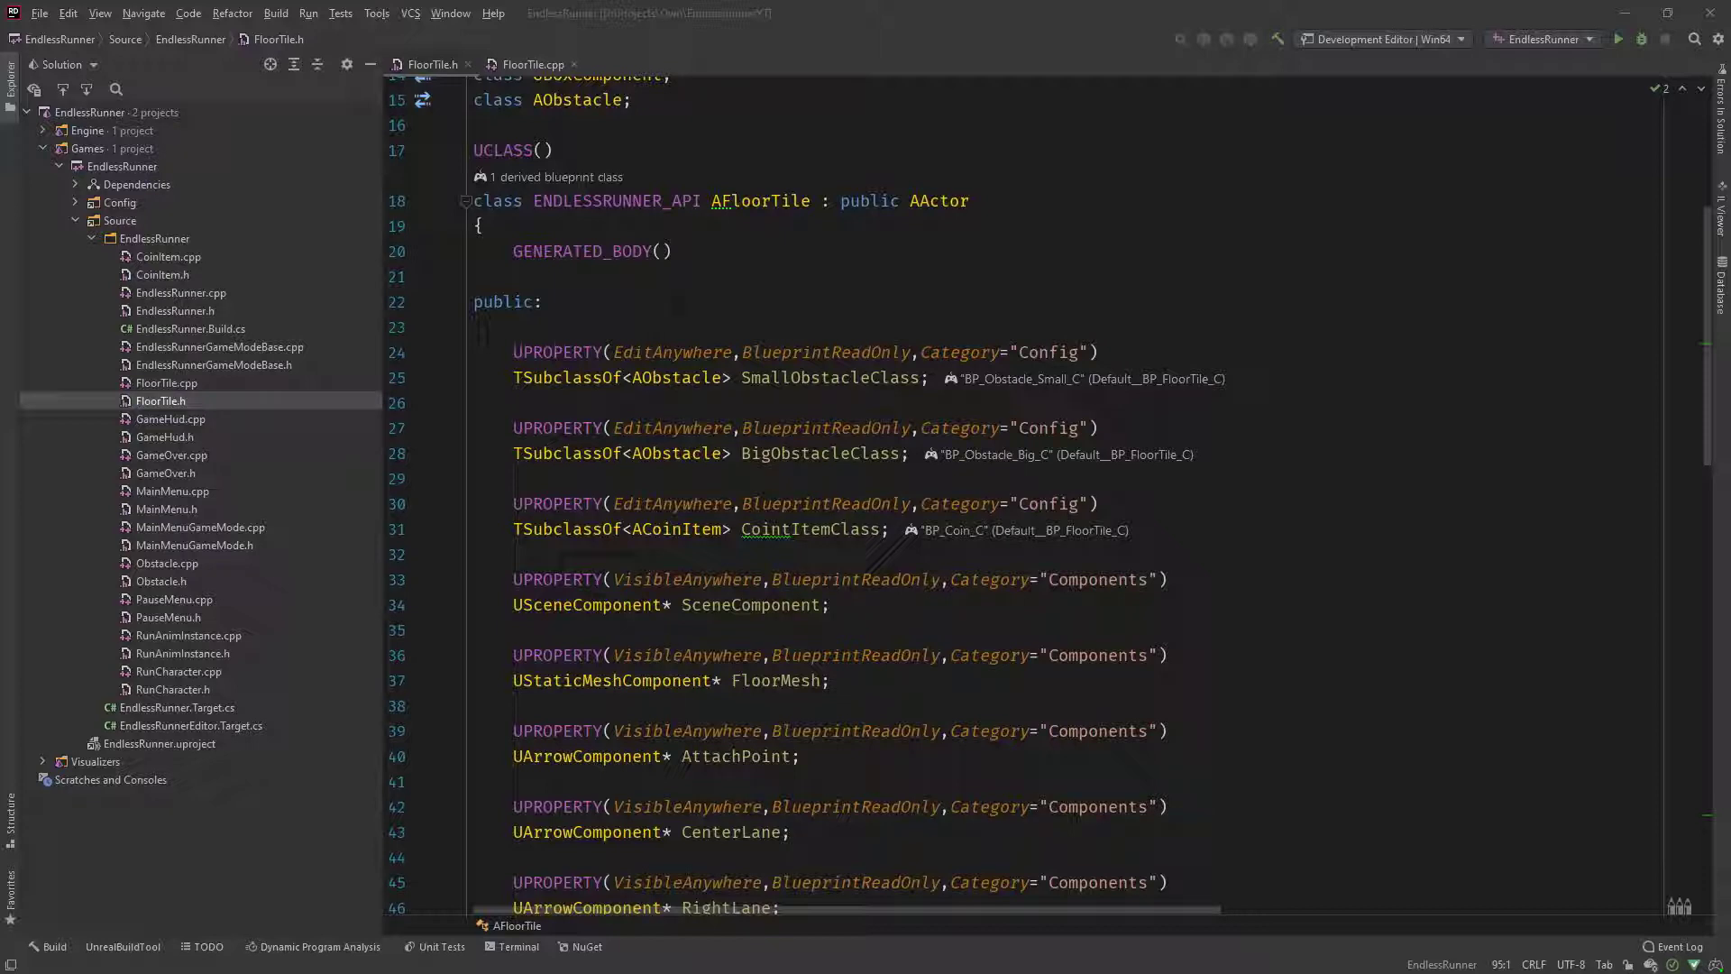
Step: Locate the spot after public: in FloorTile.h and make room for a region marker
scroll("up", 3)
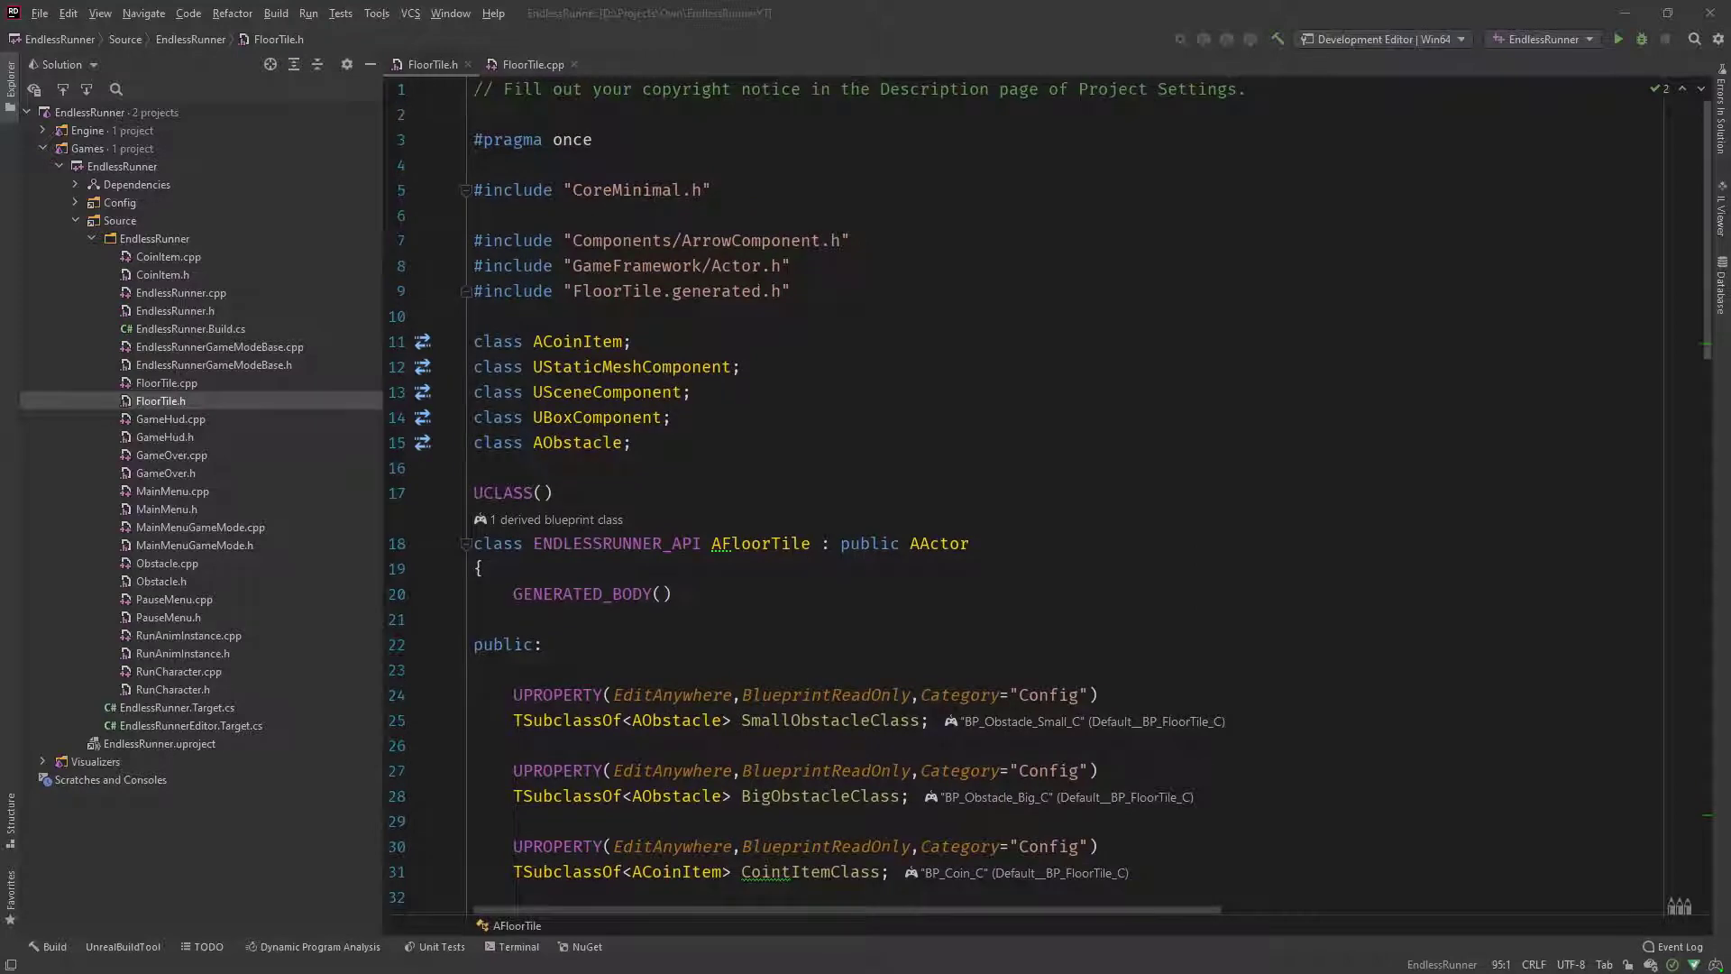
scroll("down", 3)
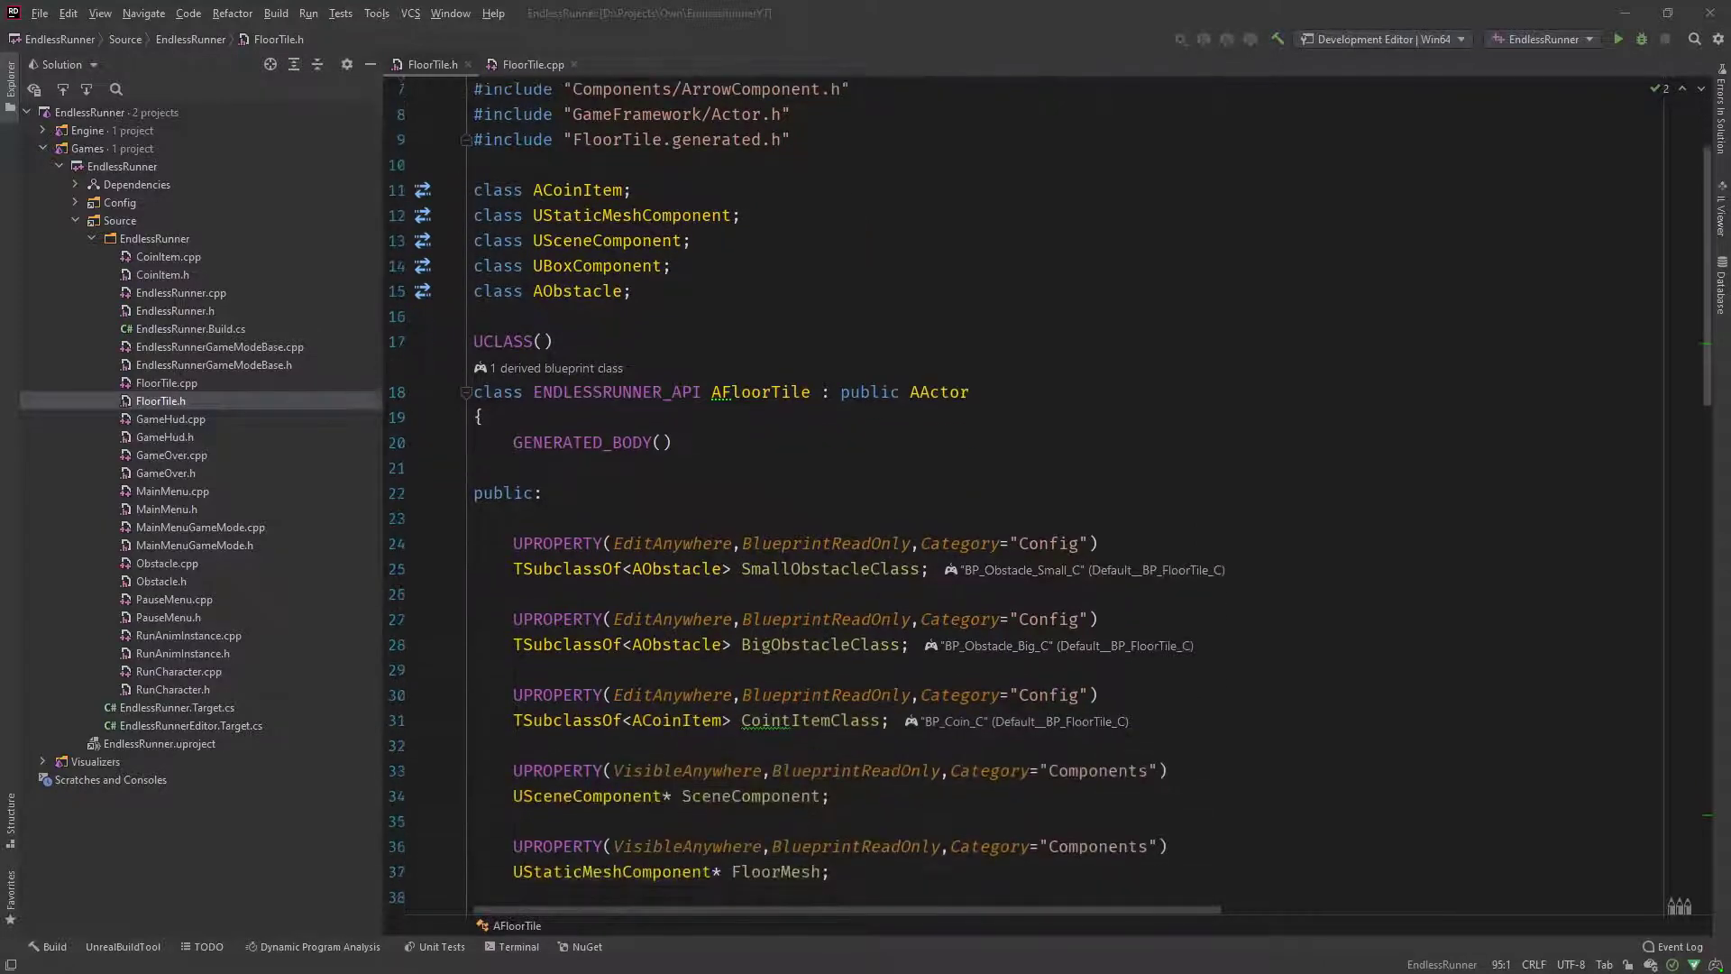
scroll("down", 3)
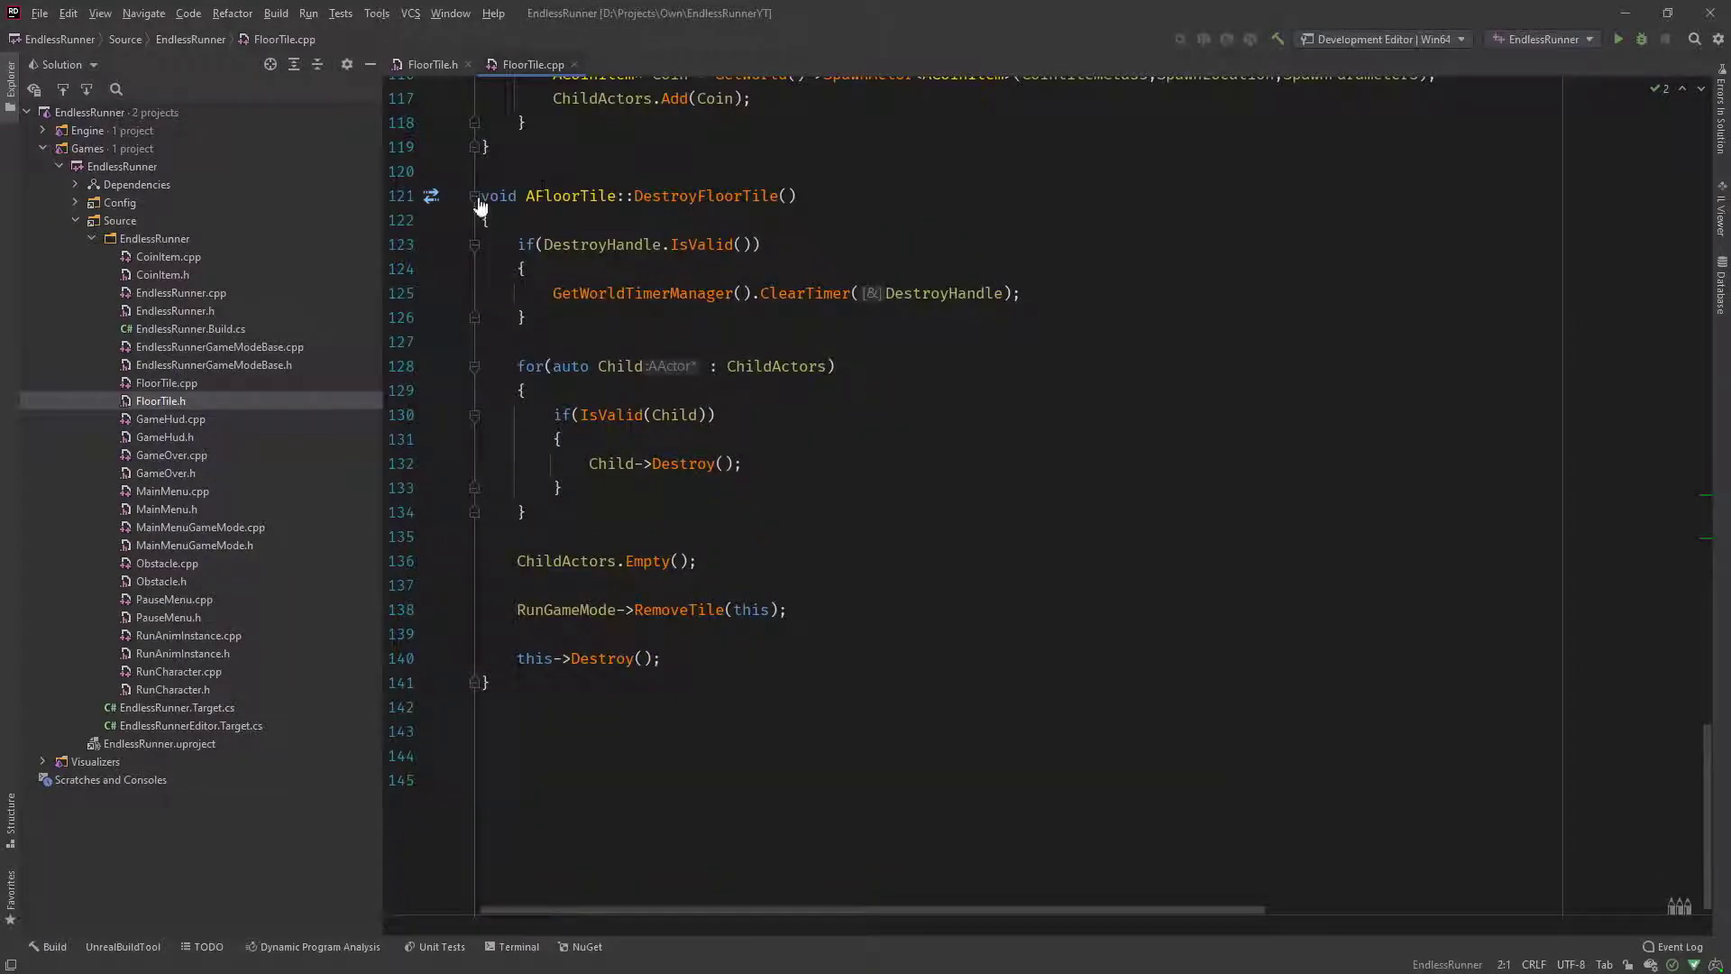
left_click(473, 197)
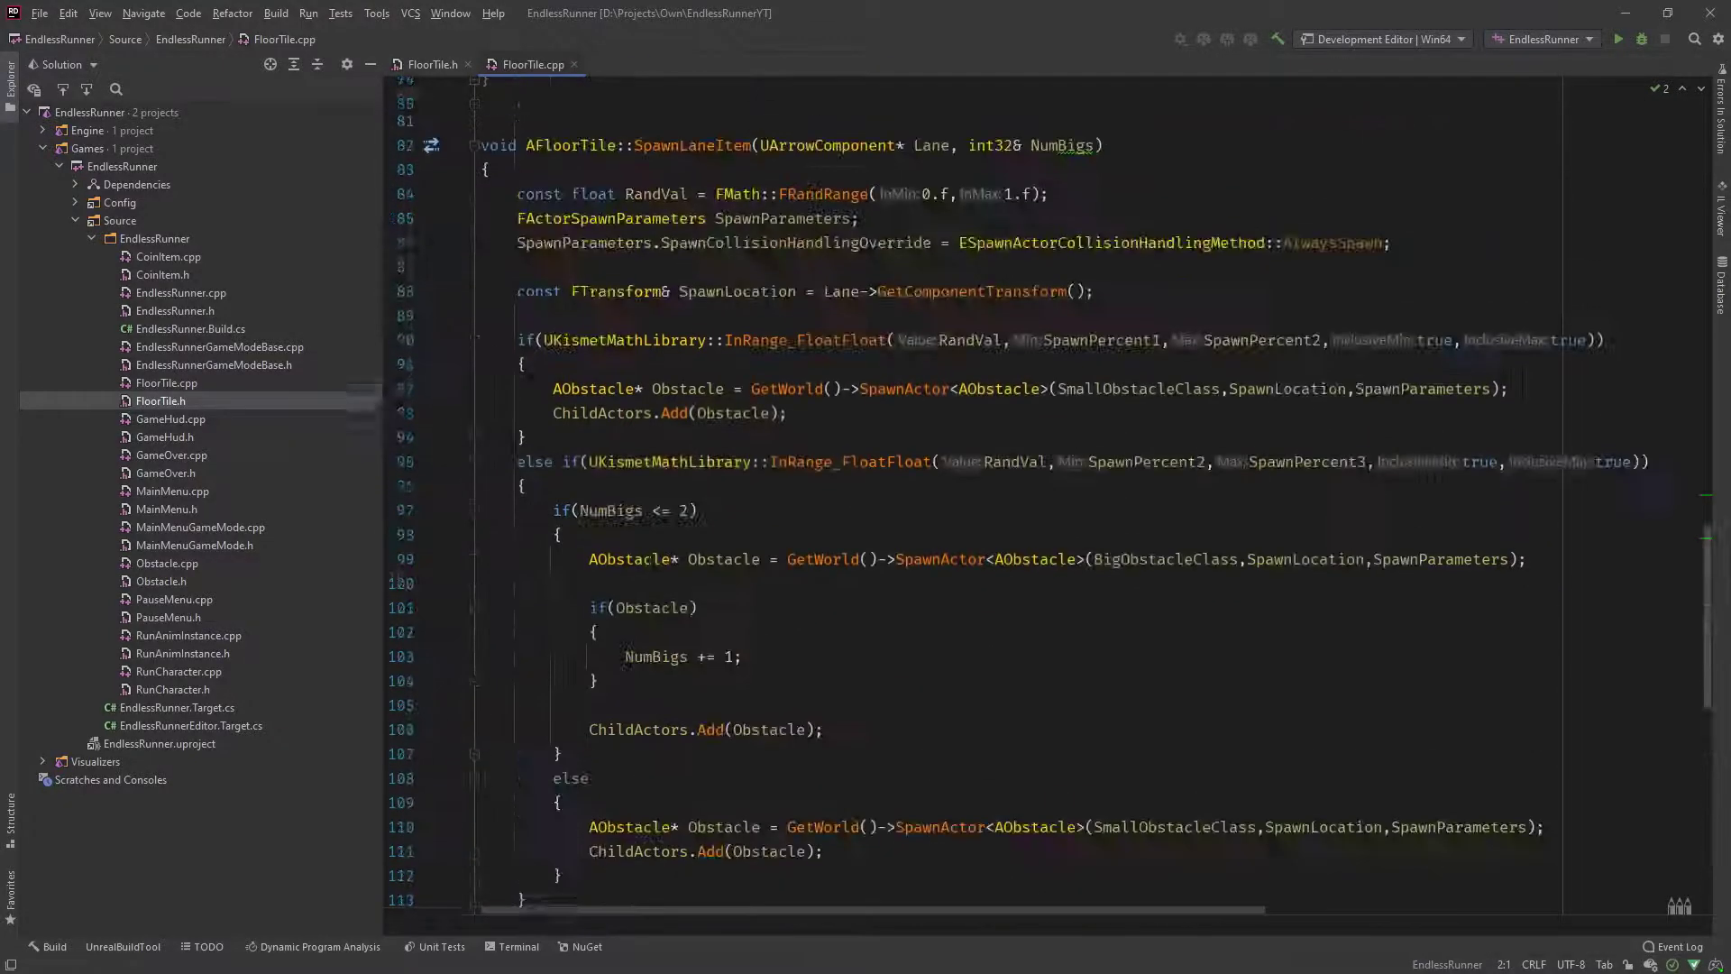
left_click(431, 64)
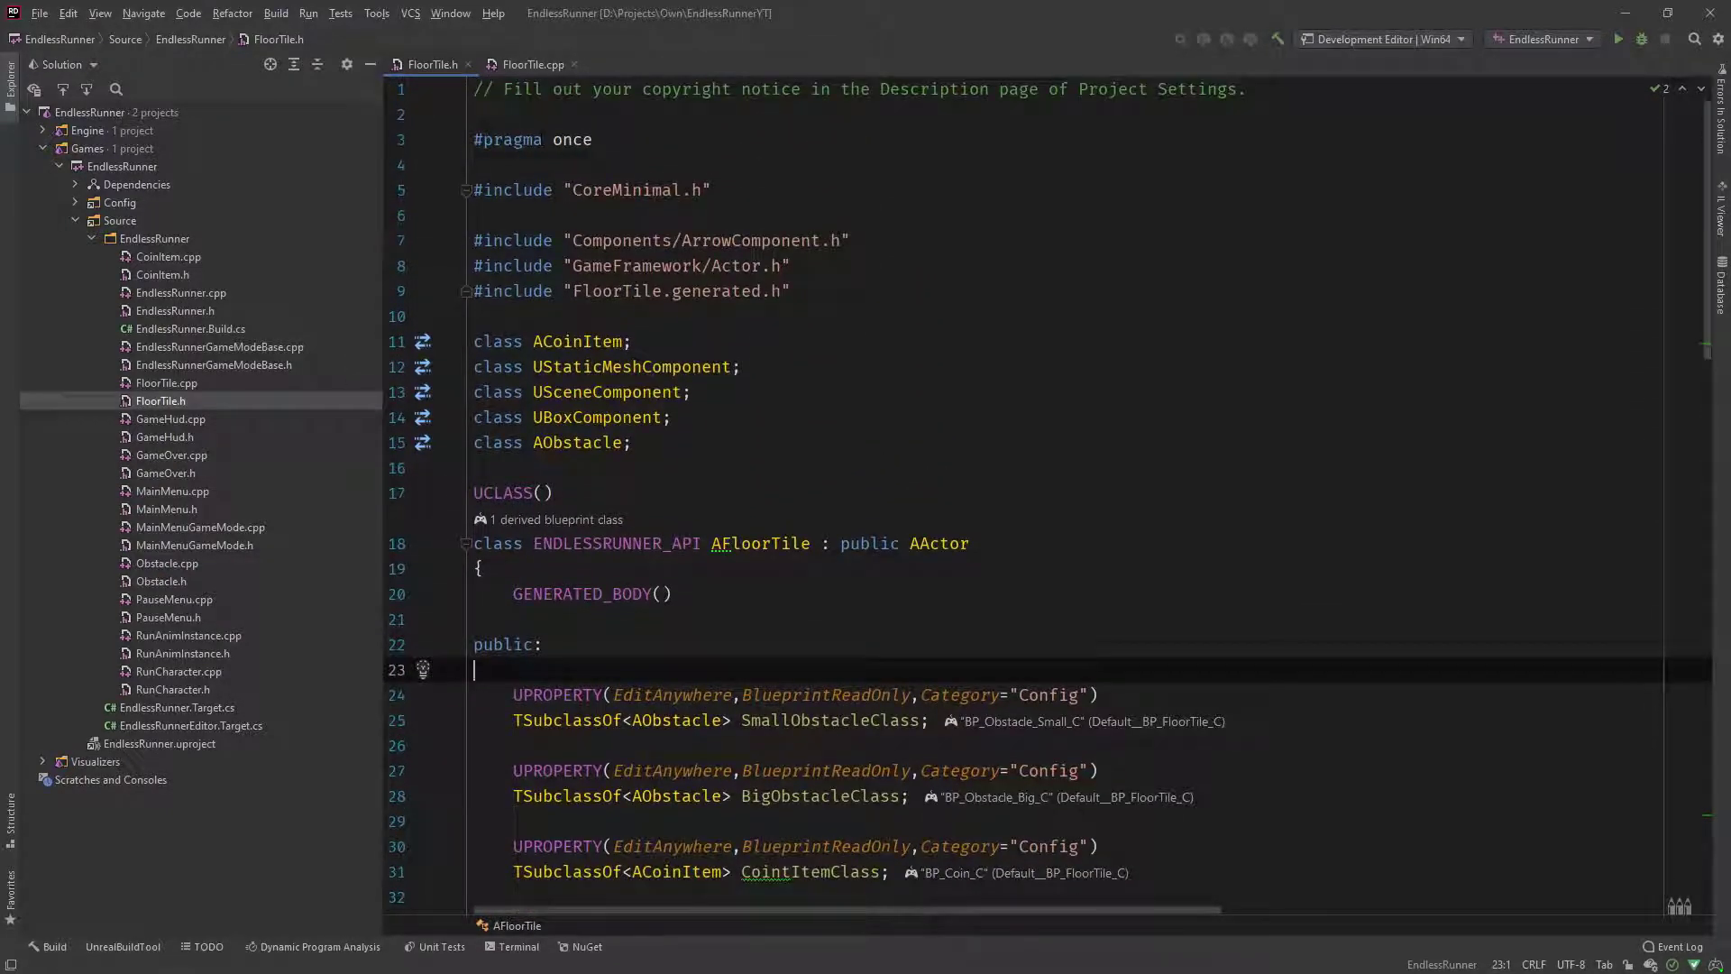
double_click(530, 139)
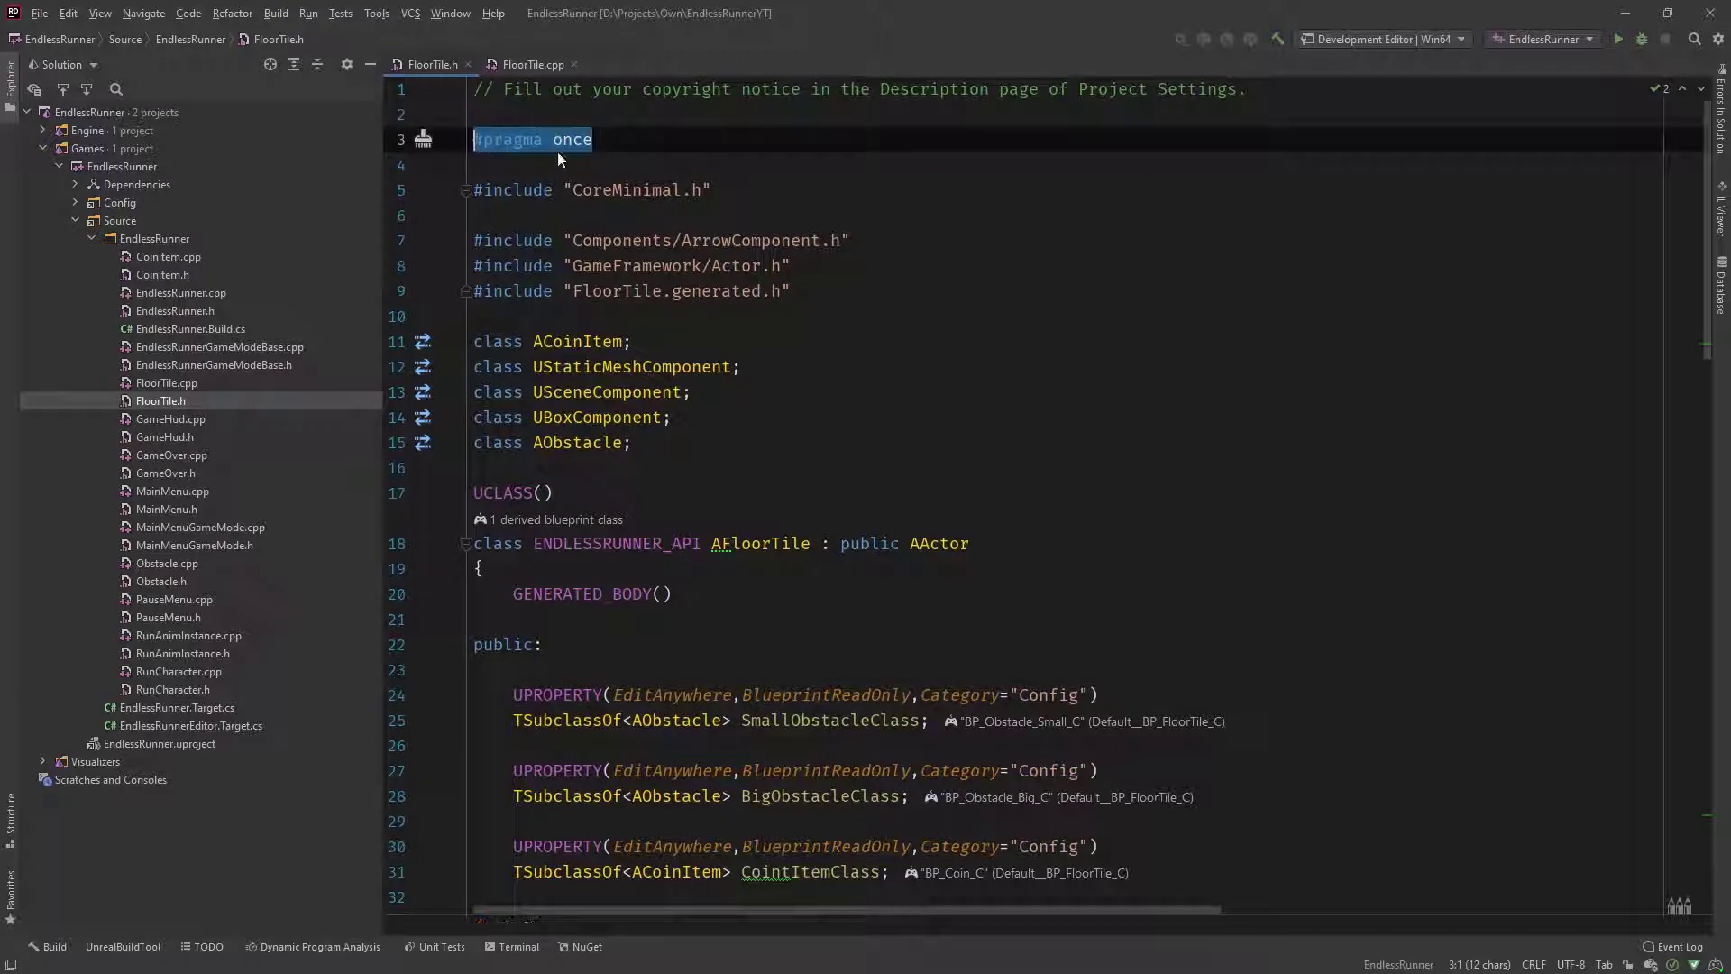
scroll("down", 3)
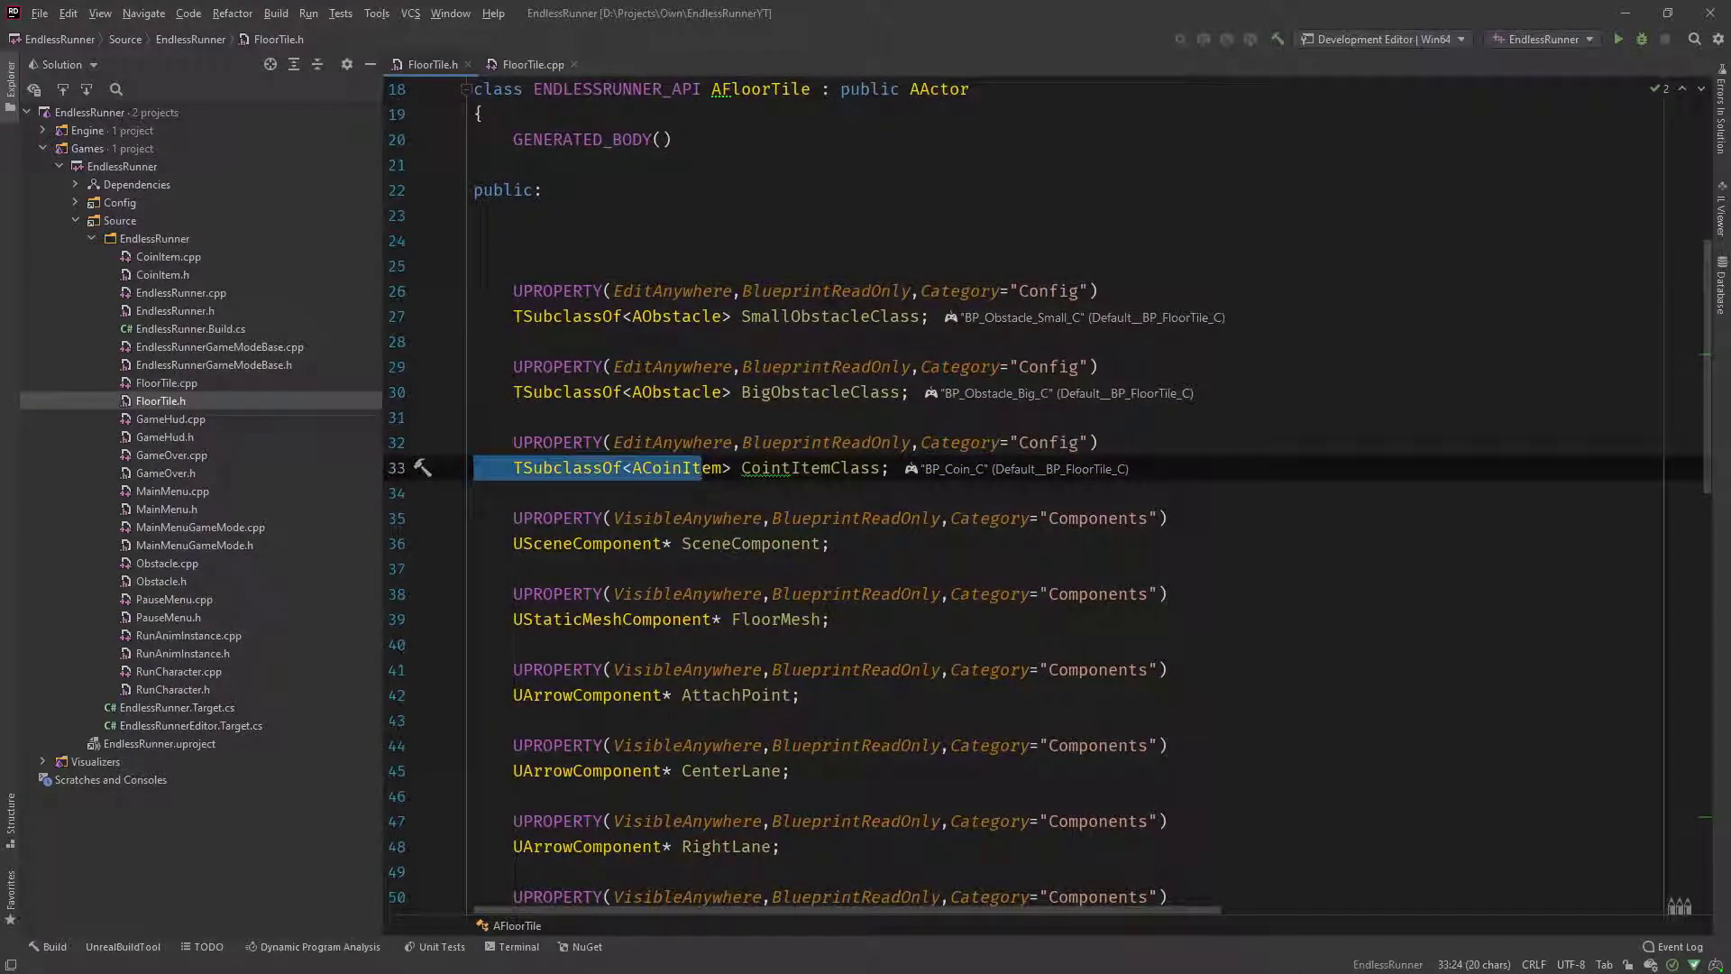
key("Enter")
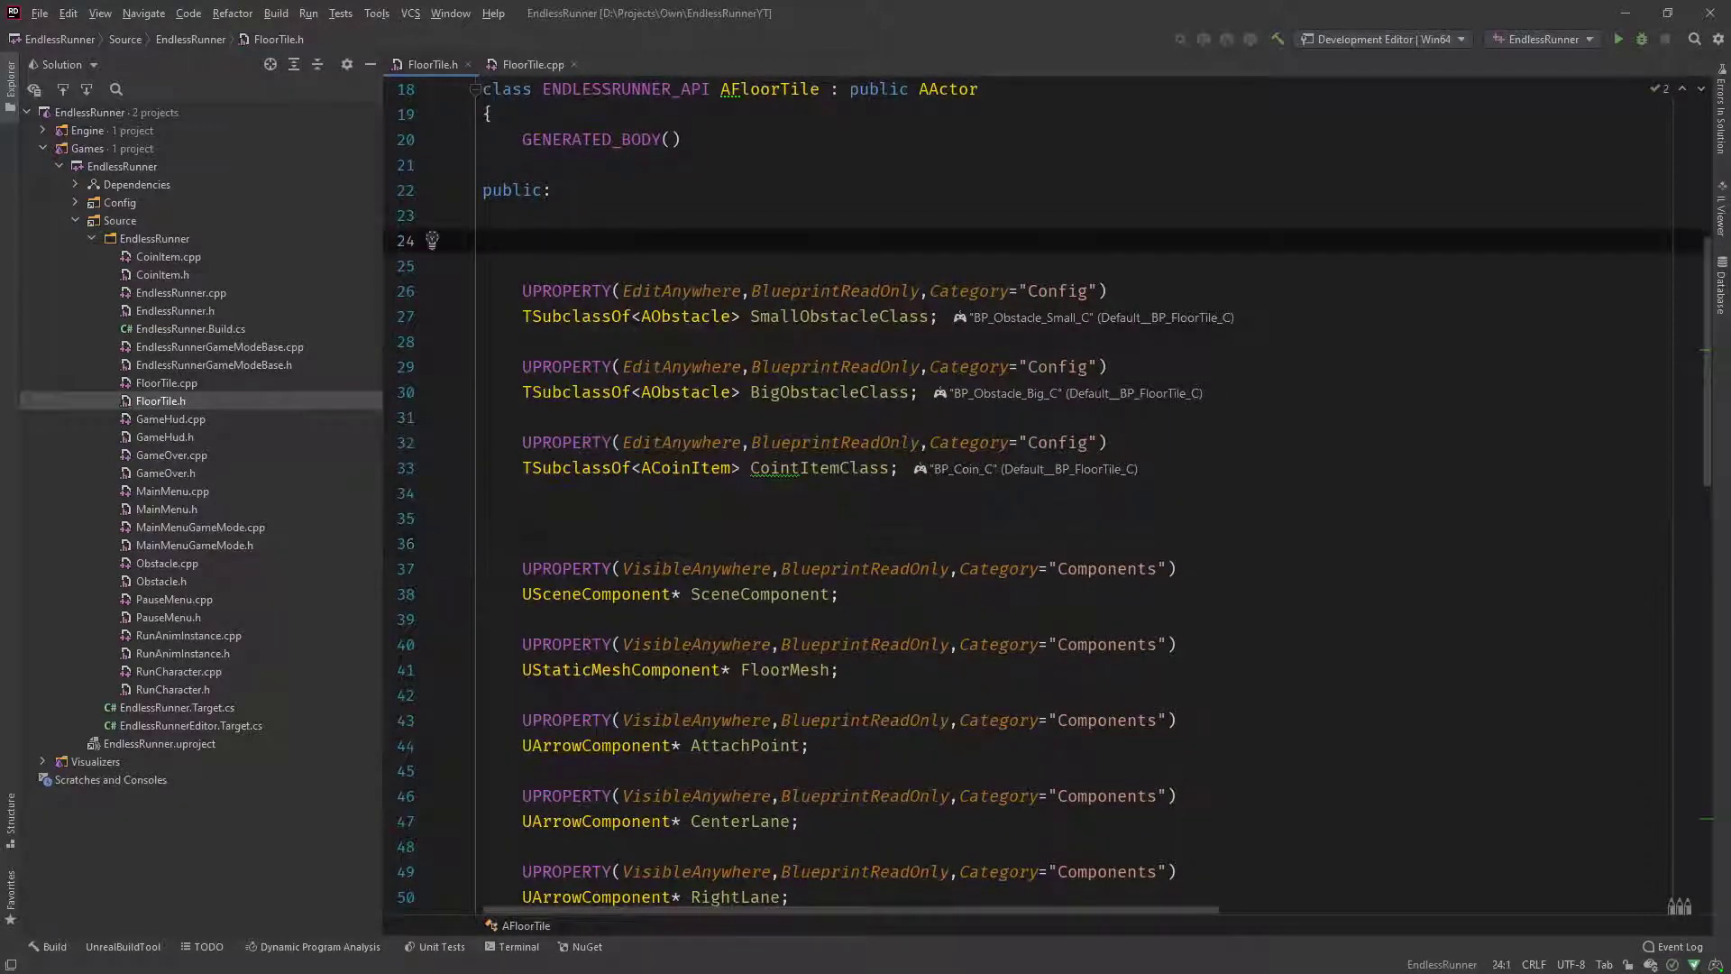
Step: Wrap the three Config class properties in #pragma region / endregion TSubclassOf
type("#pragma")
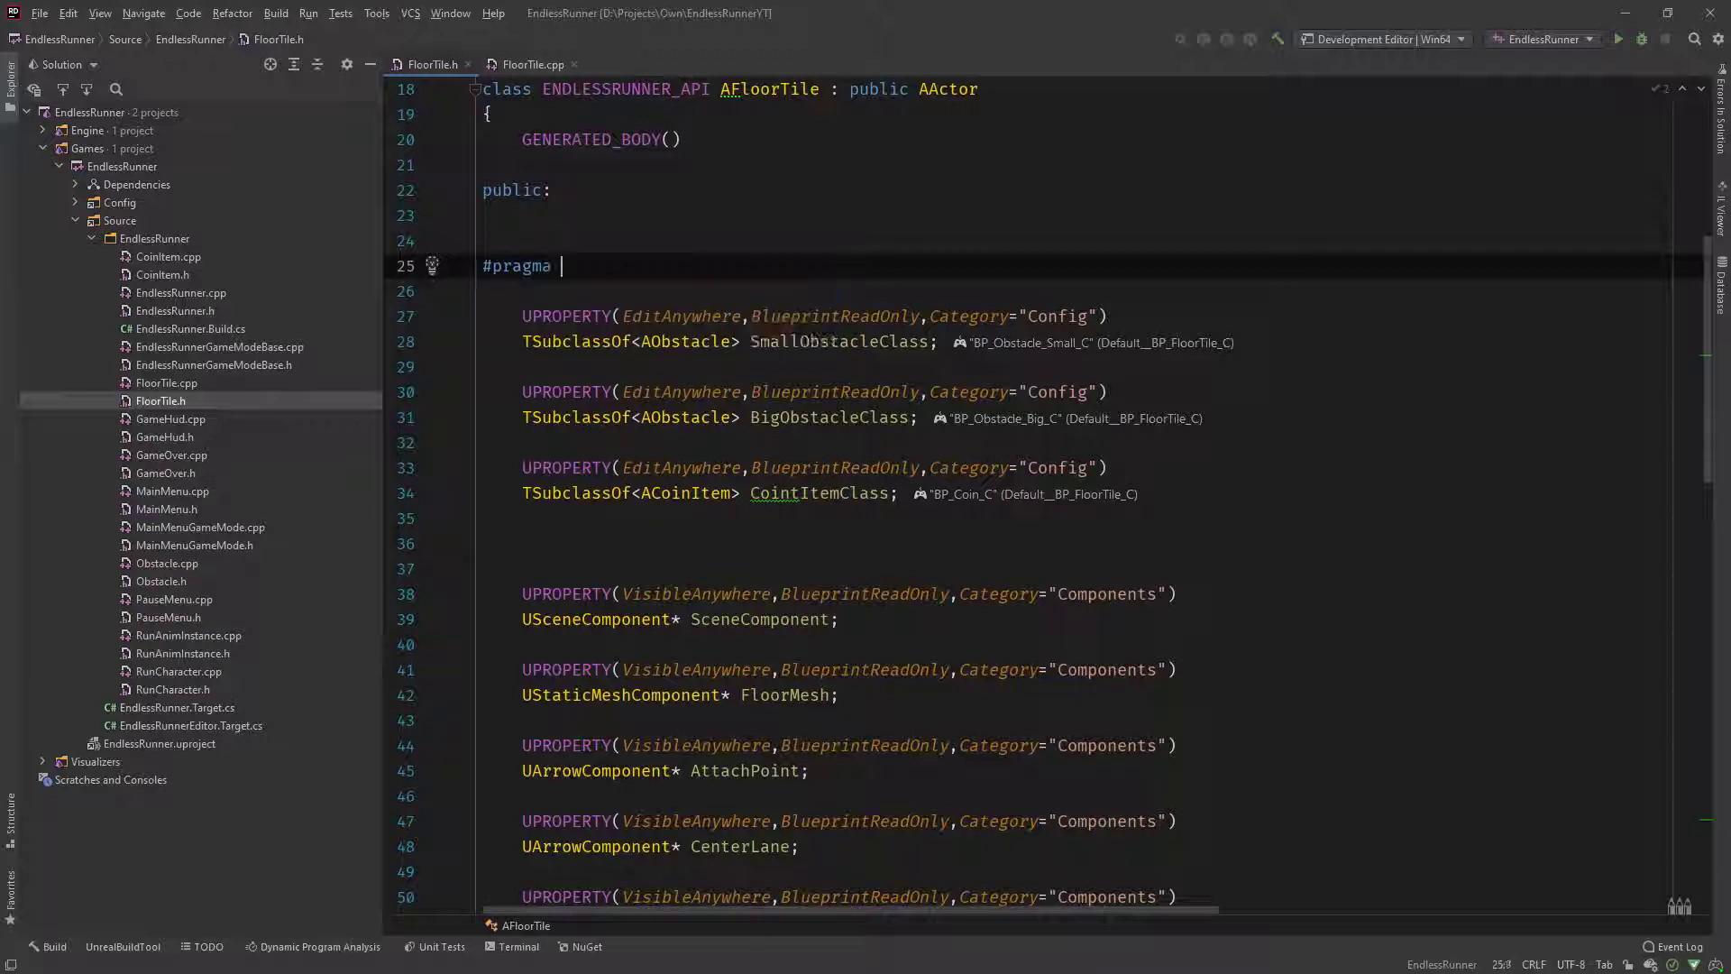
type("region")
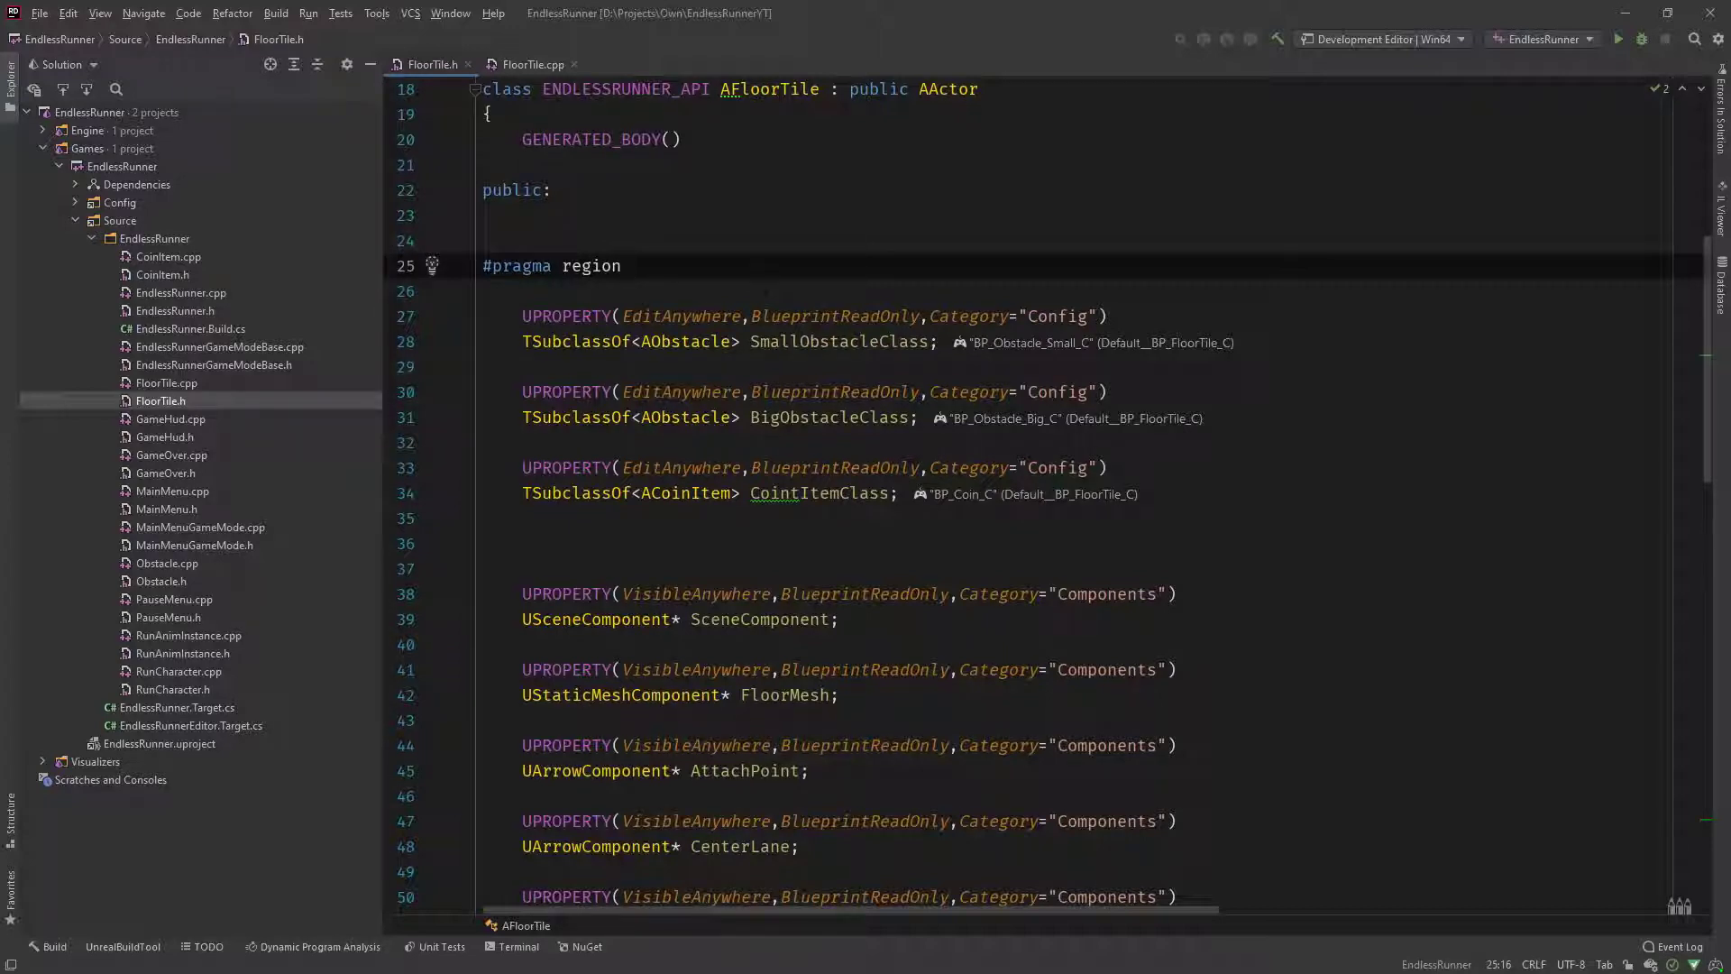
type("TSub")
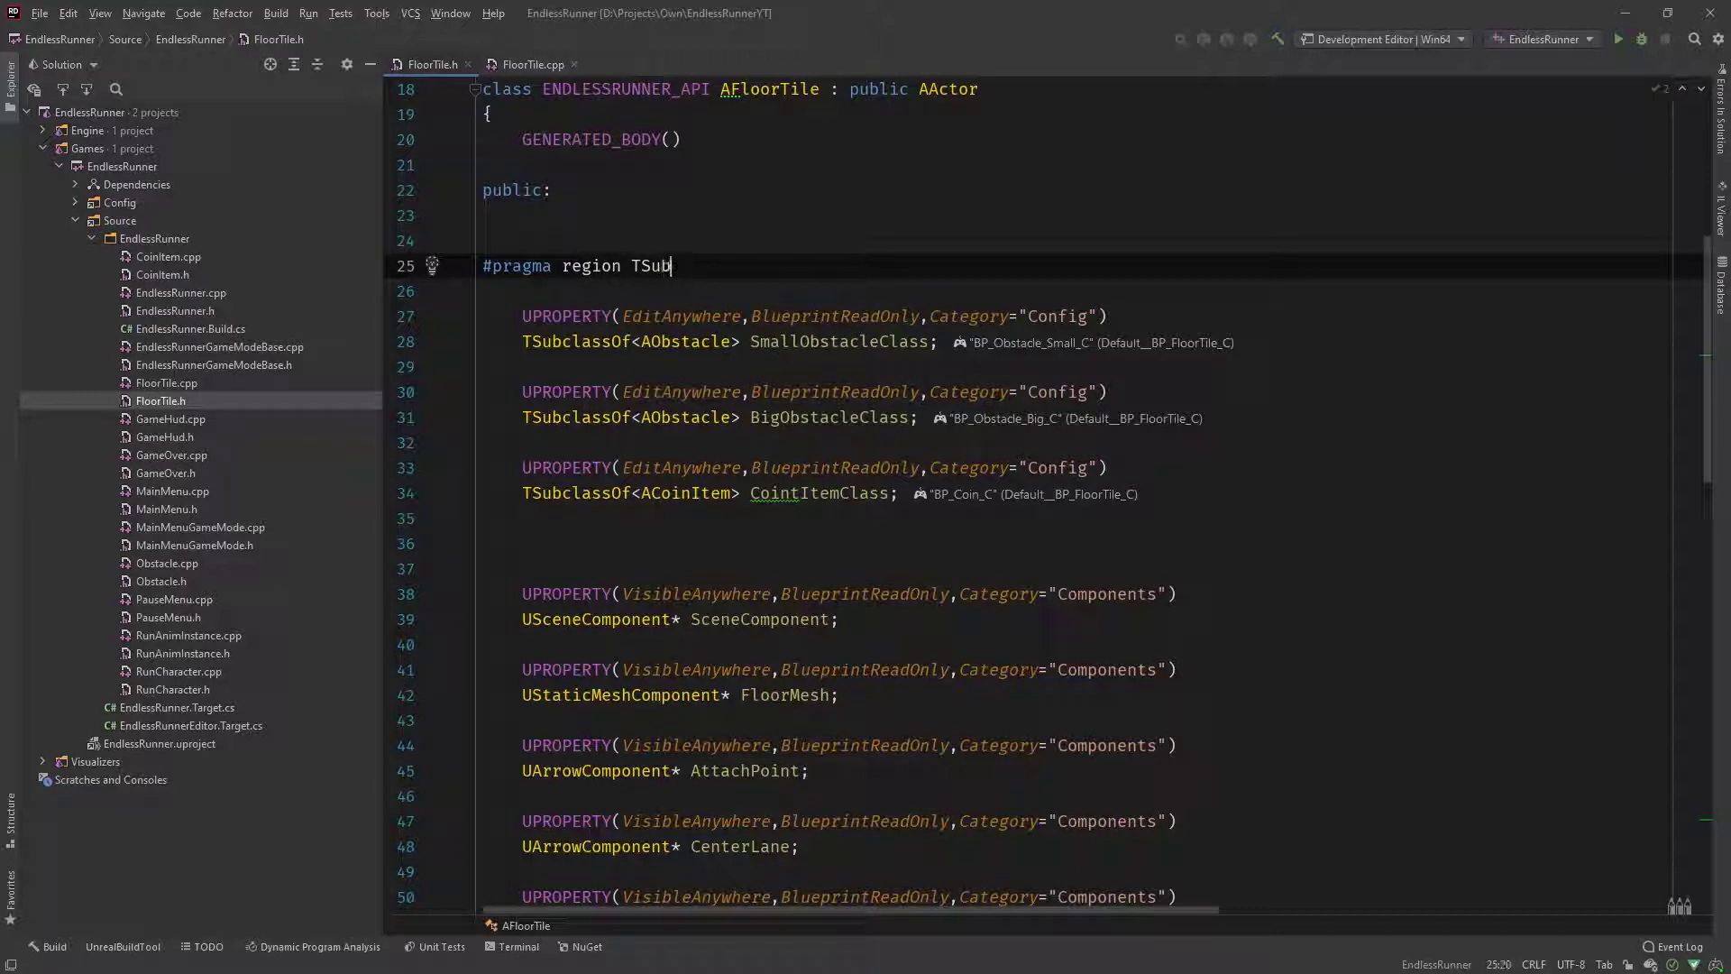
type("classOf")
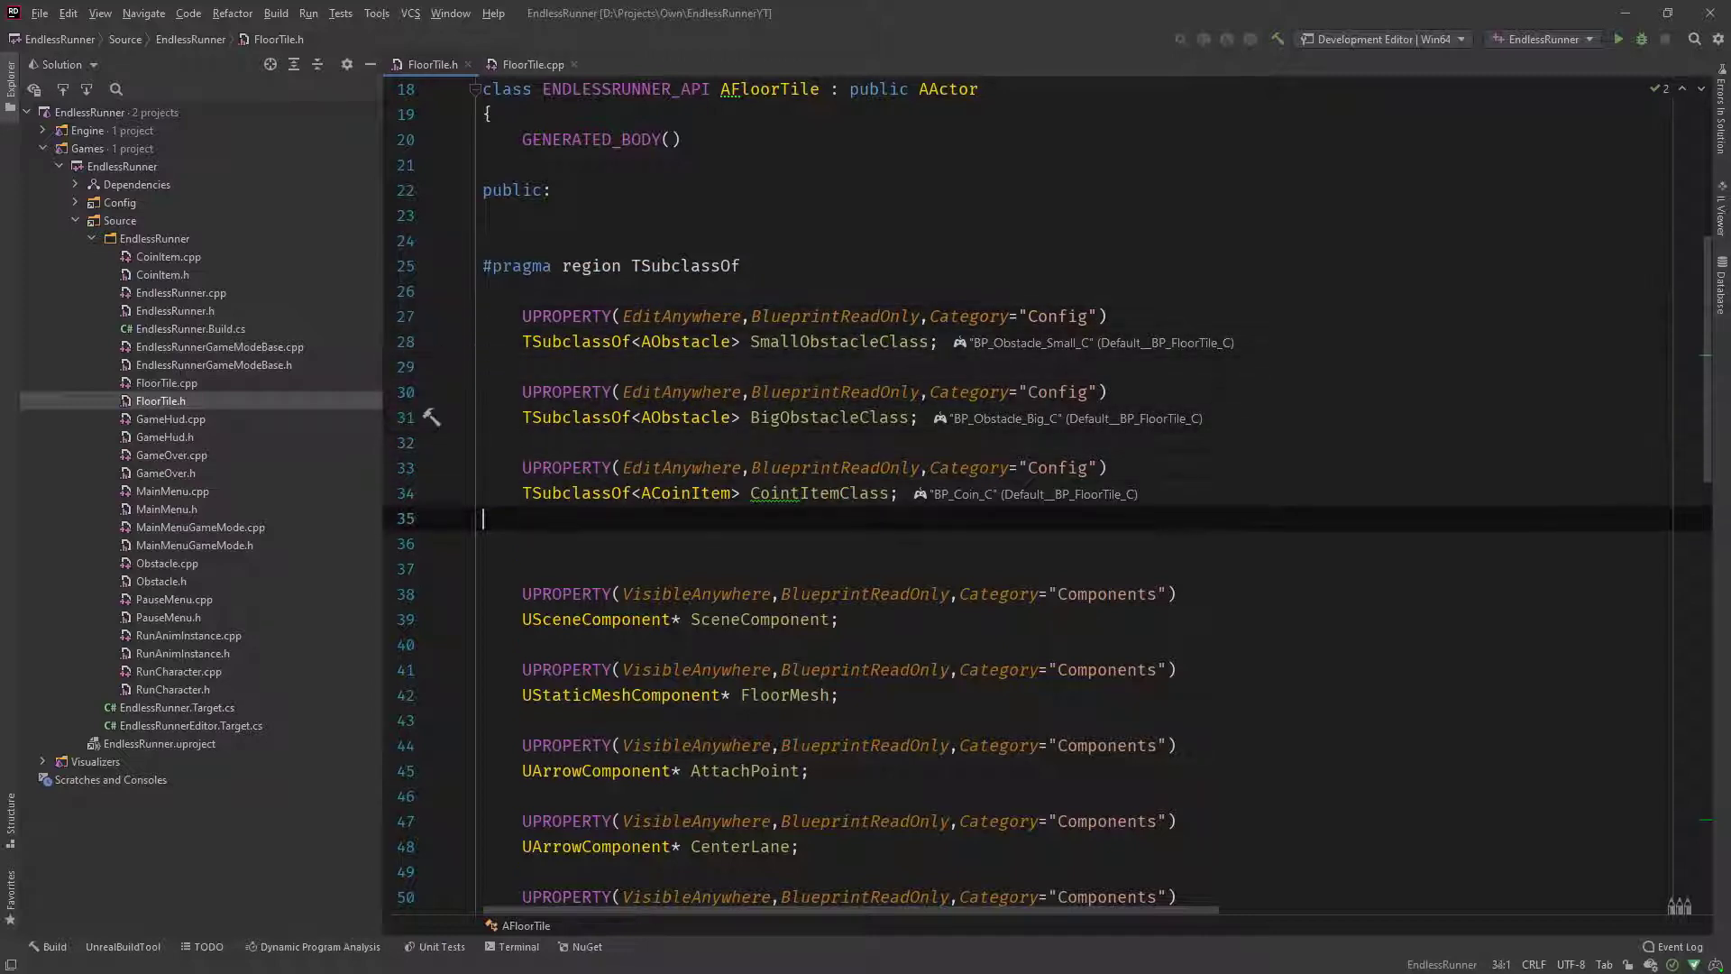
type("#pragma region TSubclassOf")
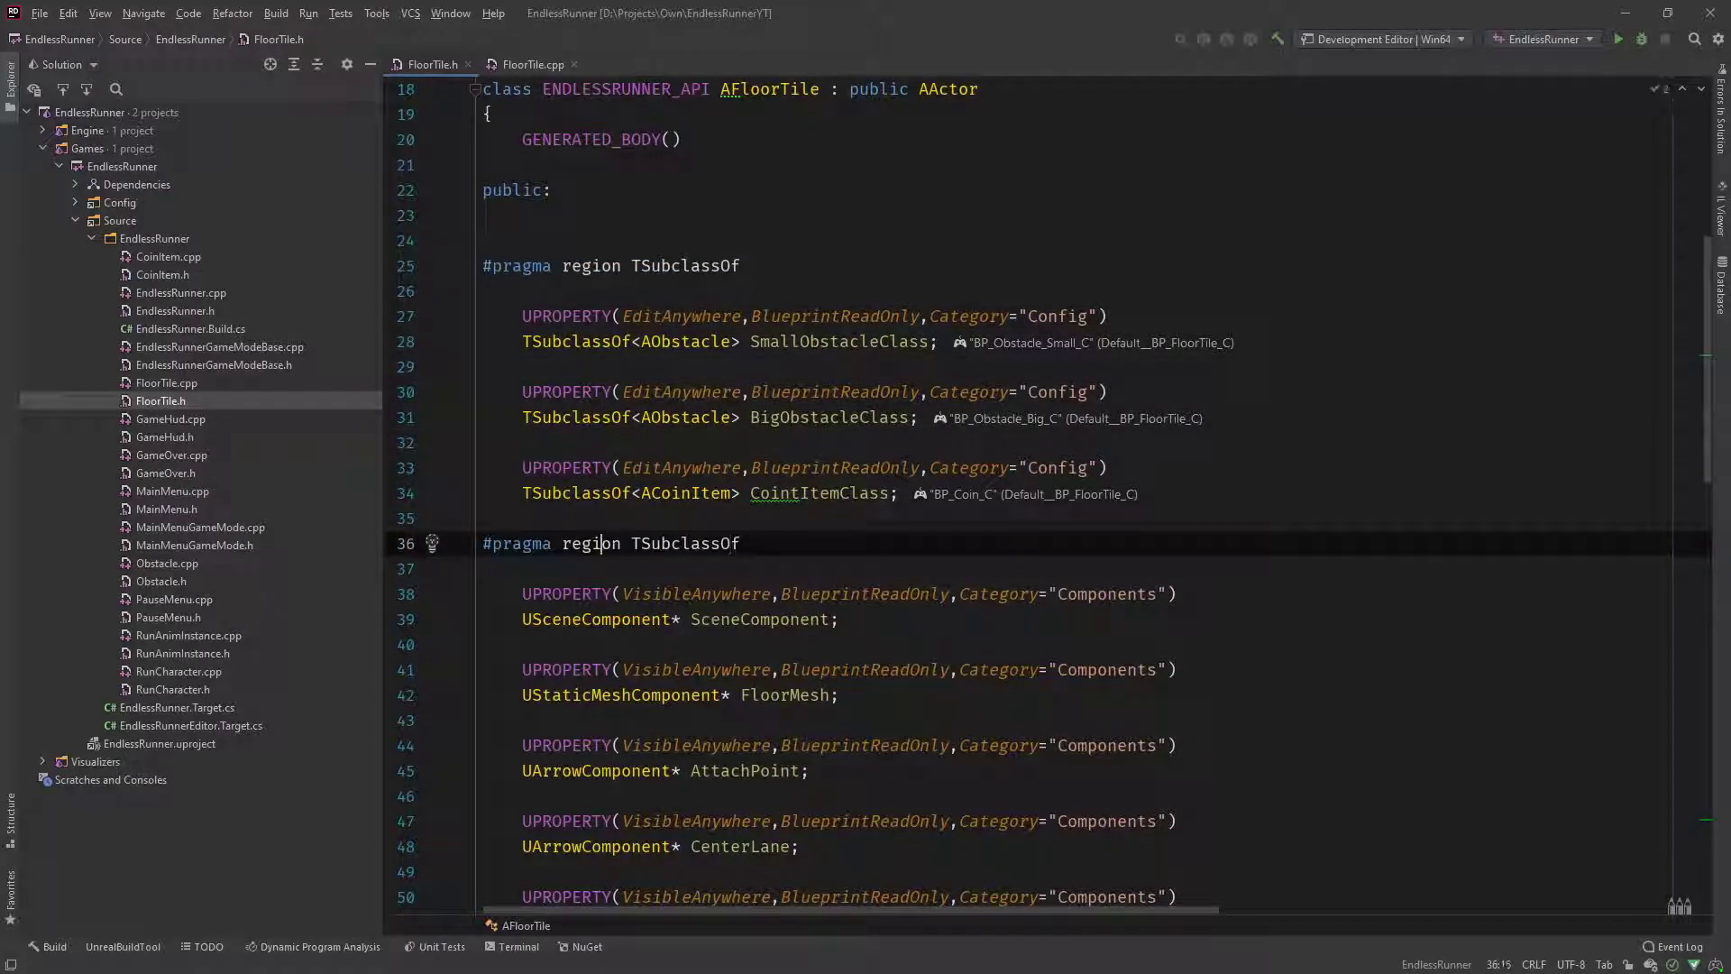
type("rnd")
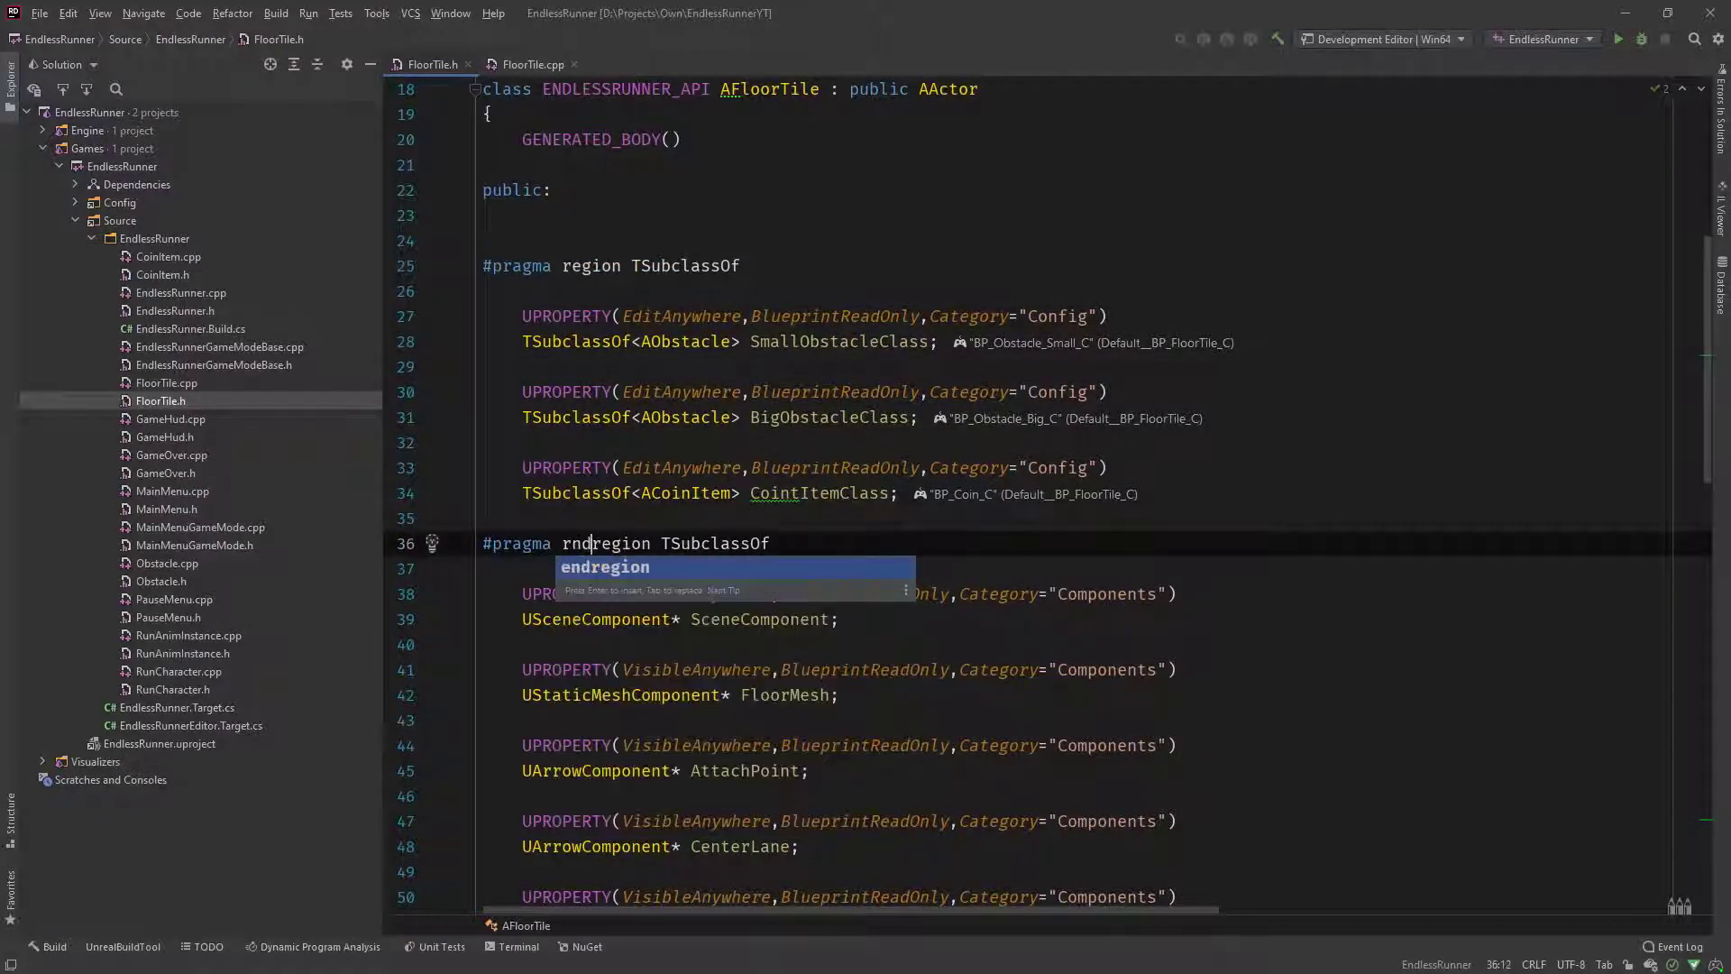
type("end")
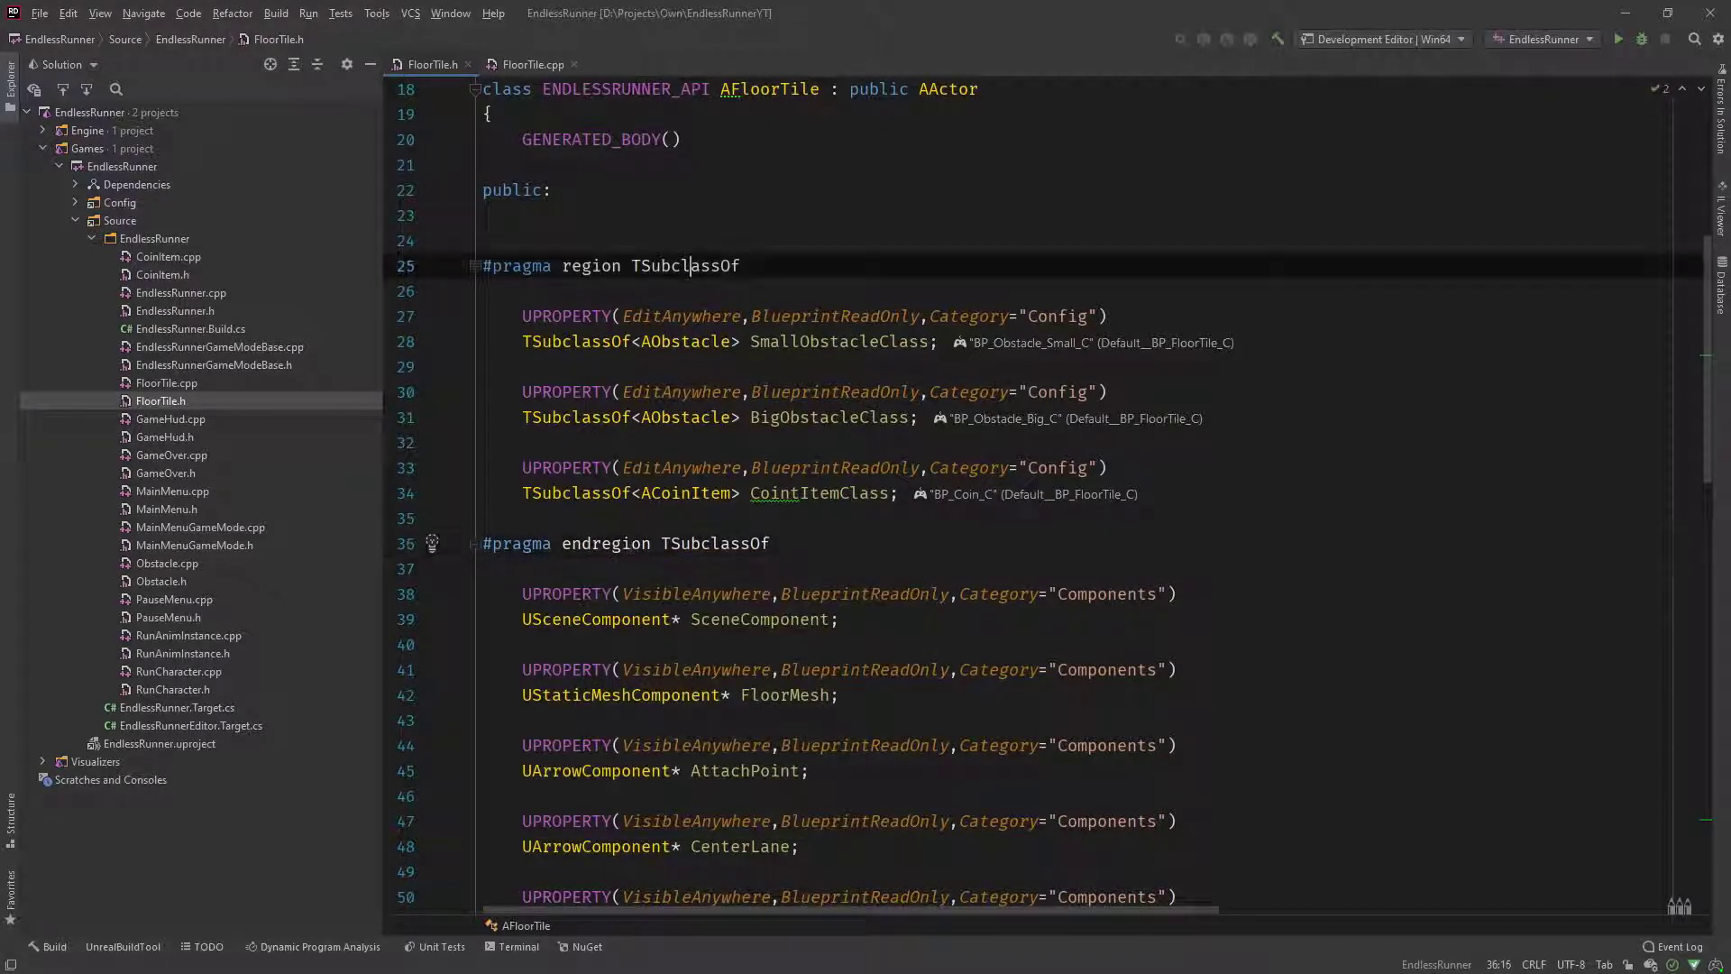
Step: Fold the TSubclassOf region so its properties are hidden
double_click(714, 541)
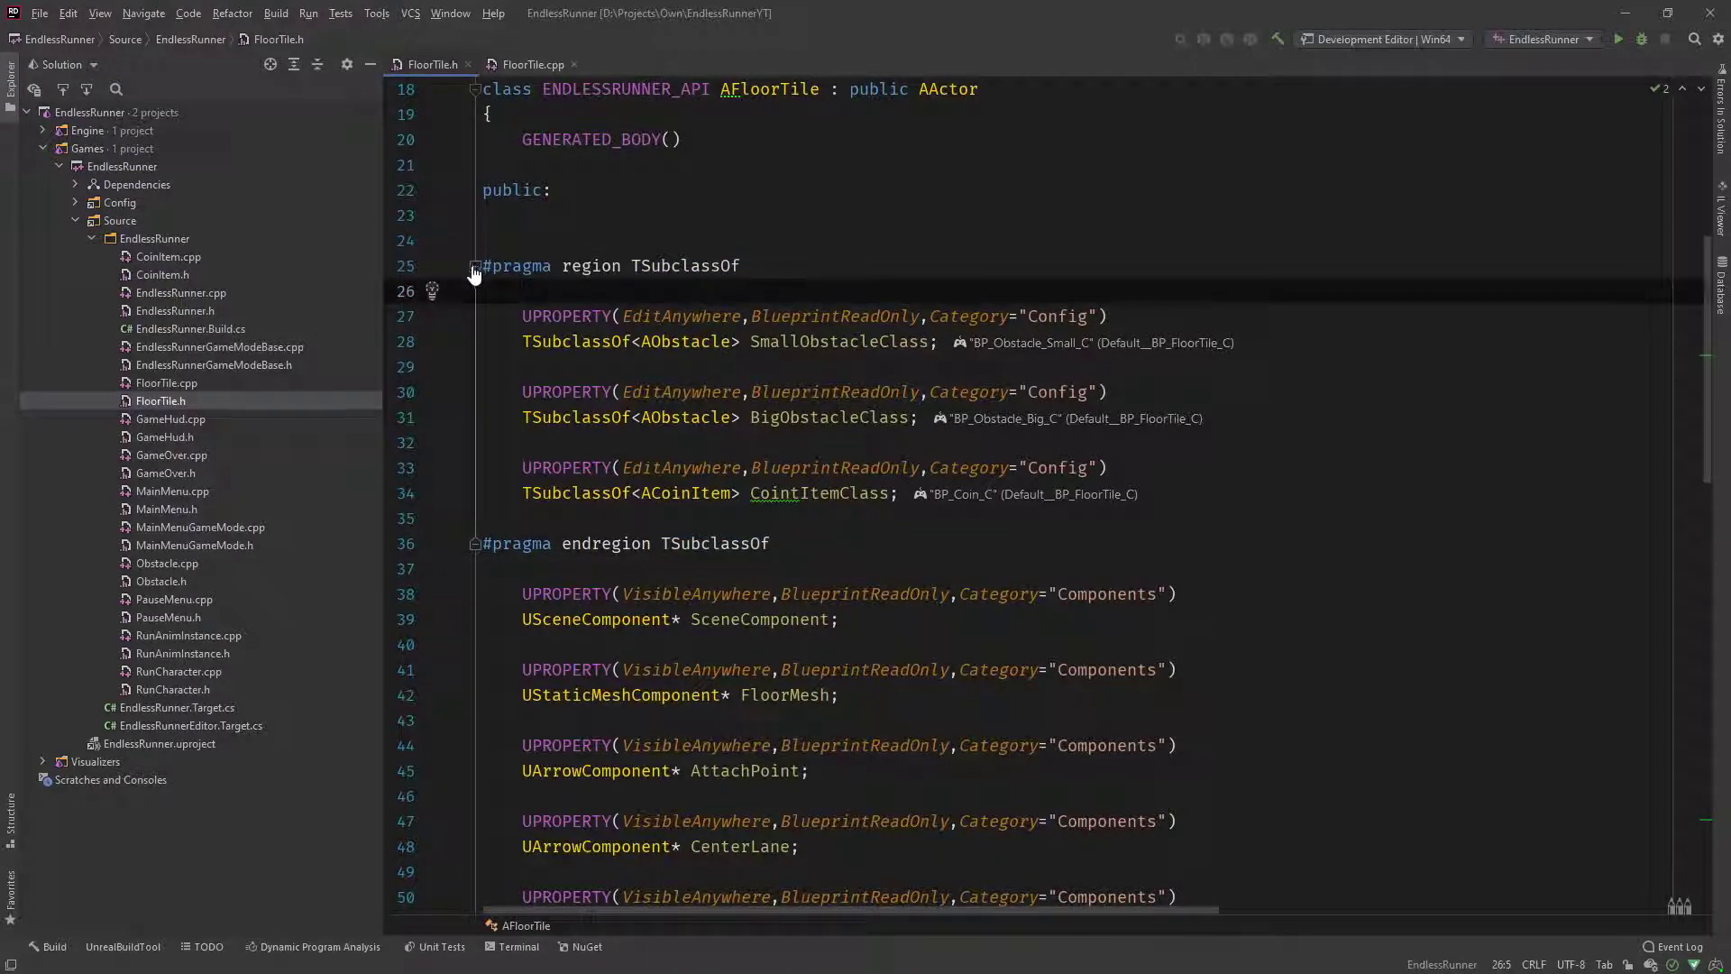
left_click(473, 265)
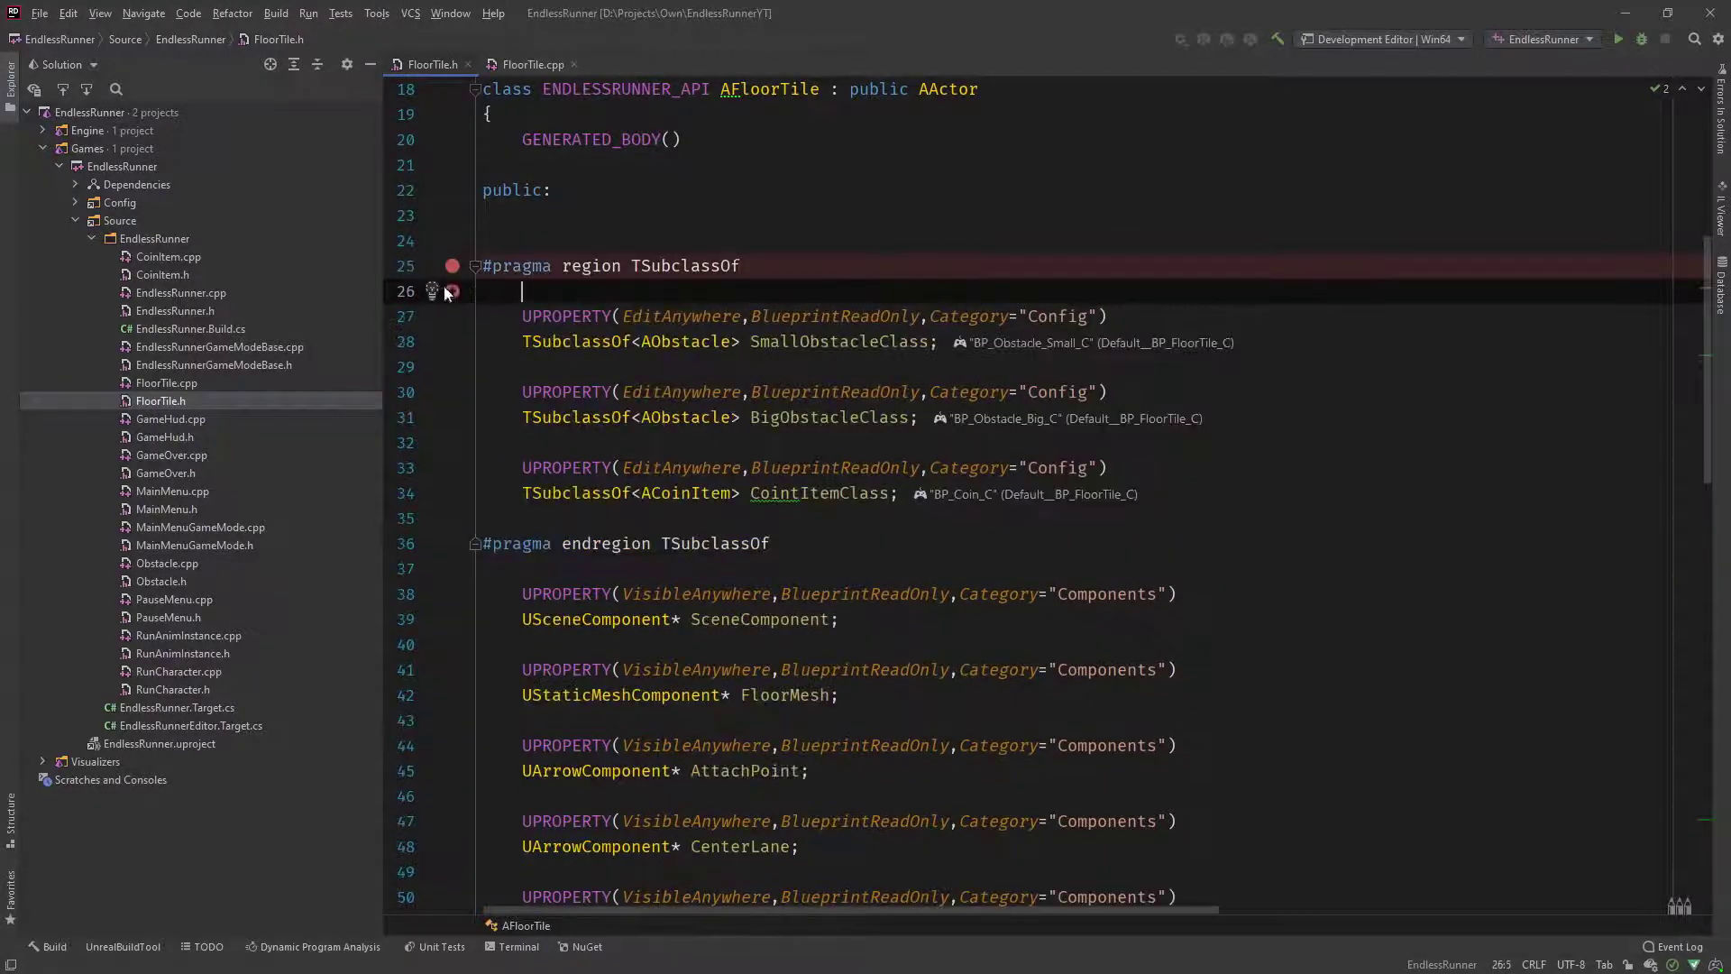
left_click(475, 265)
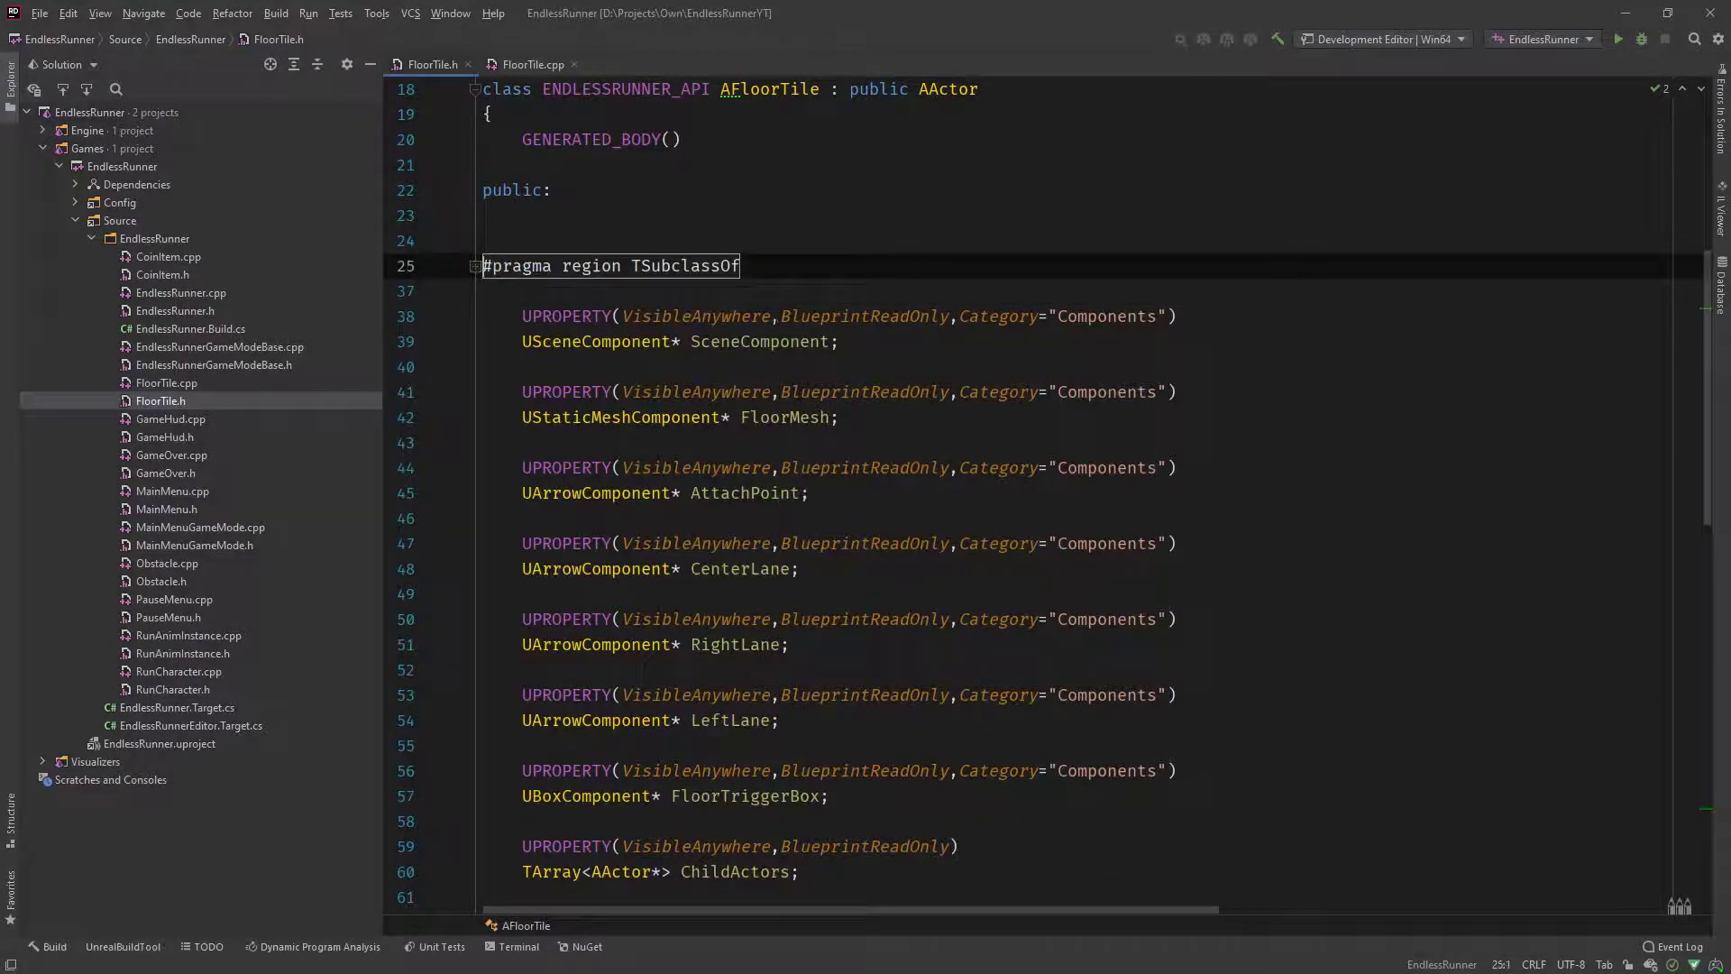
Step: Wrap the component properties in #pragma region / endregion Components and fold it
key("enter")
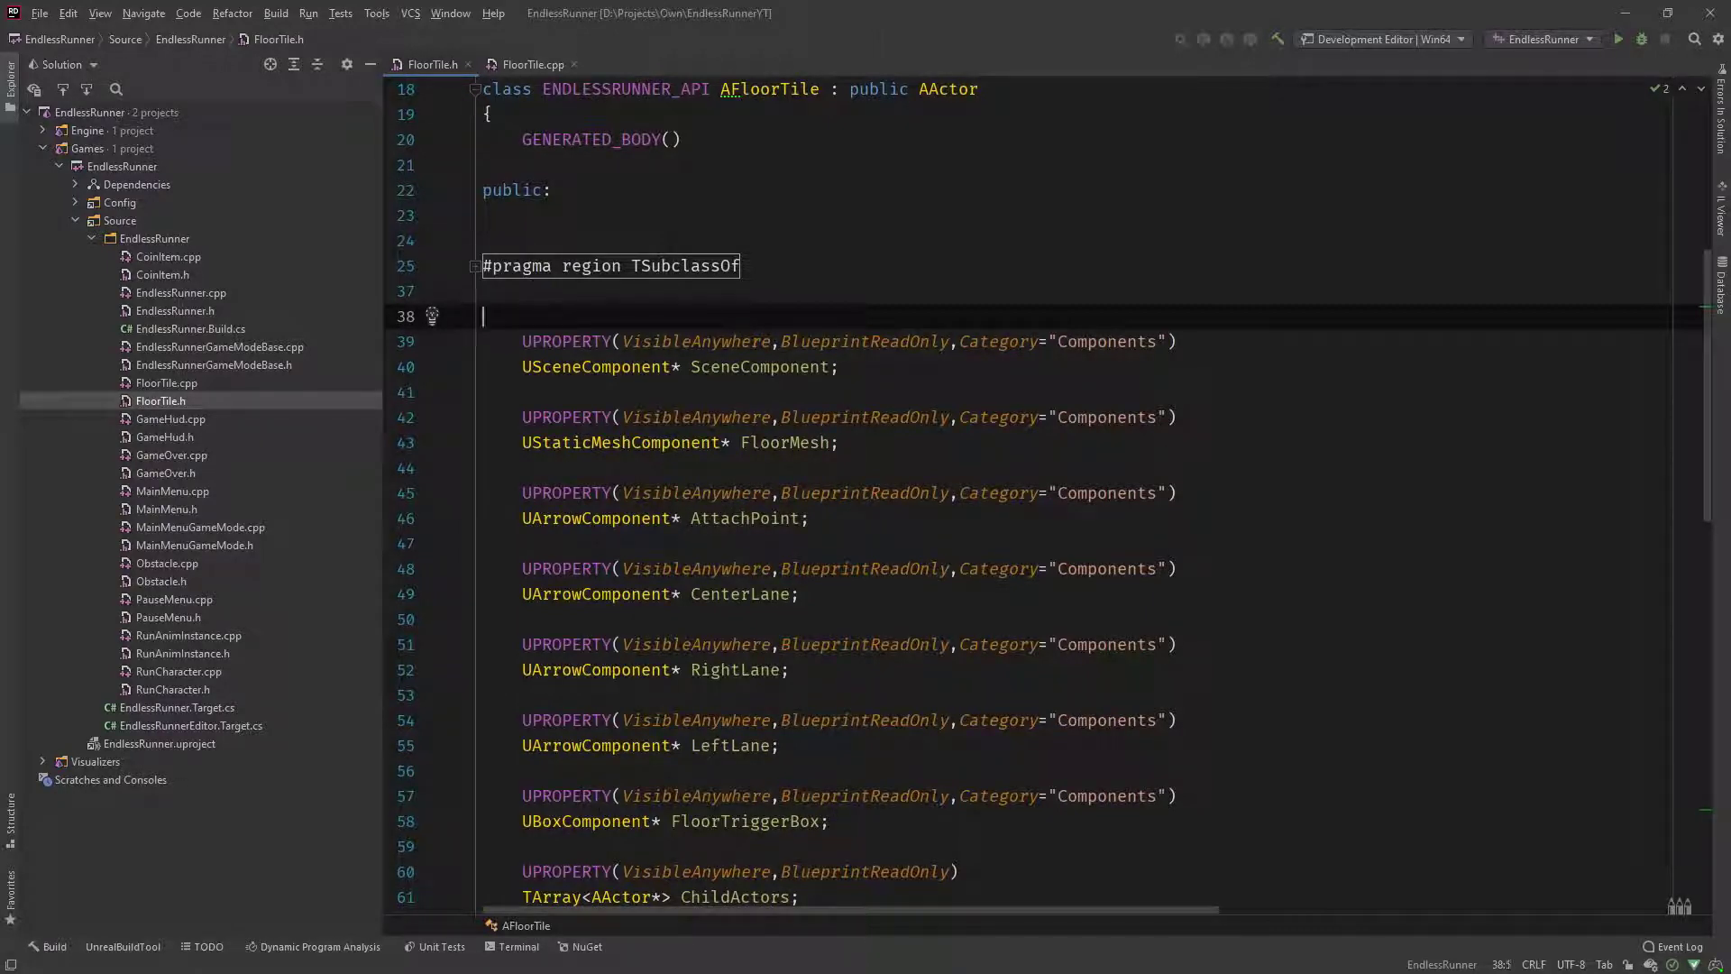
type("#pragma region Co")
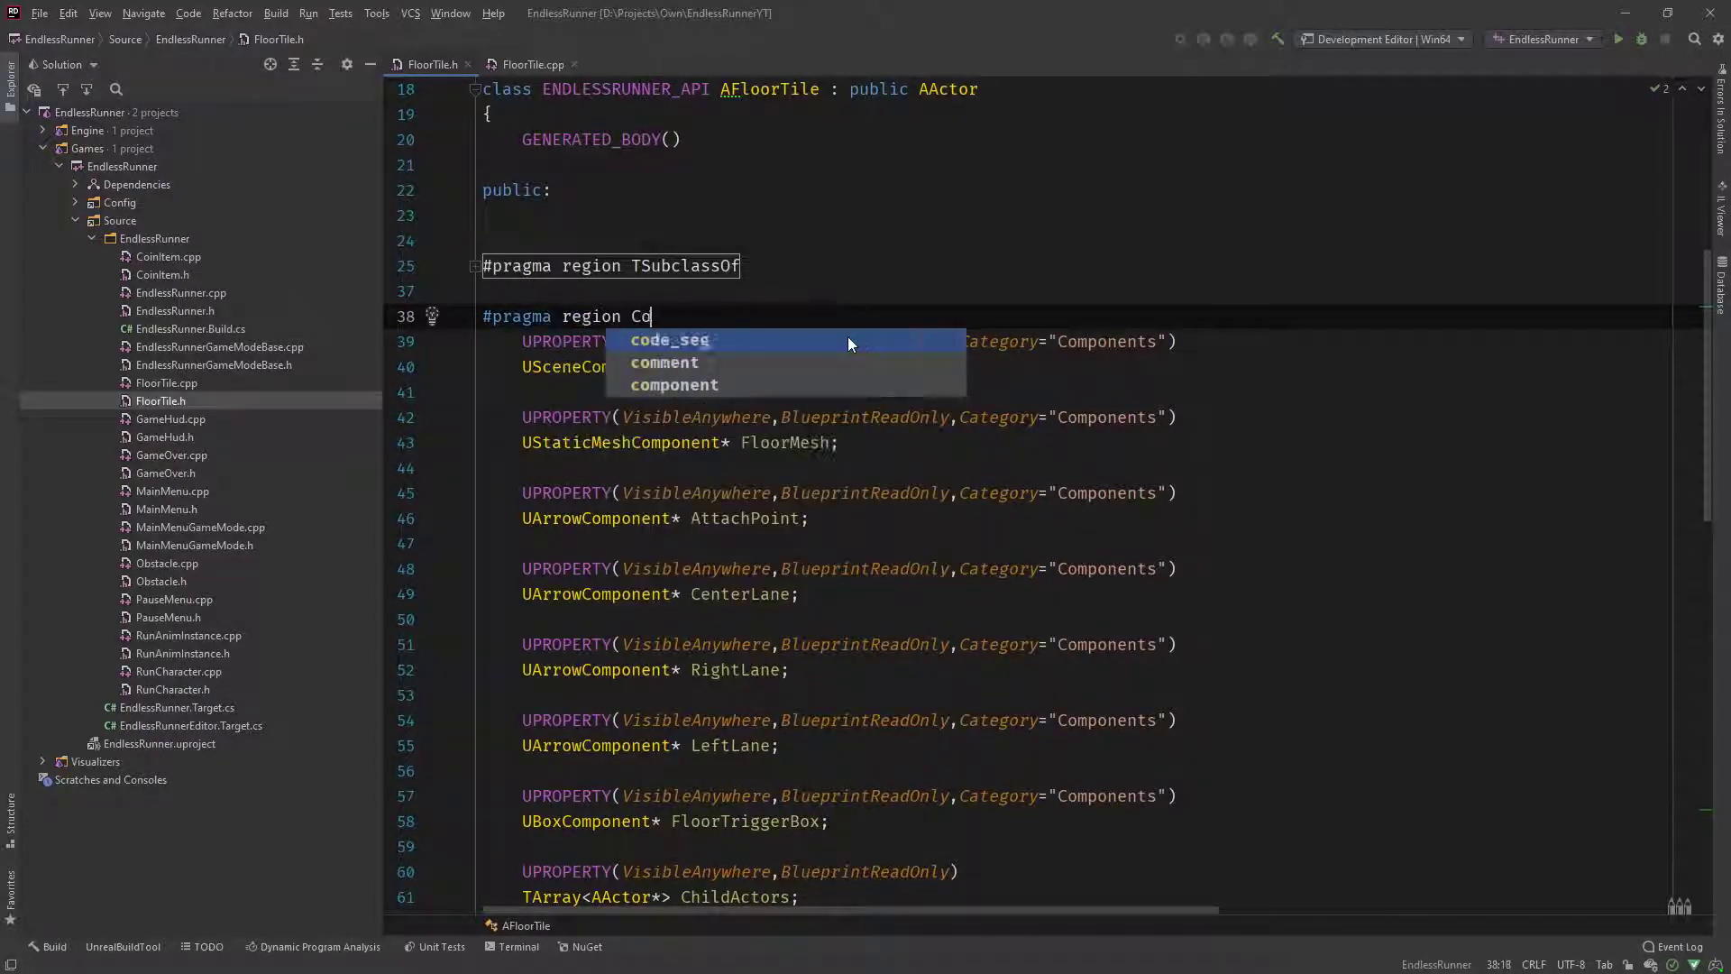
type("mponents")
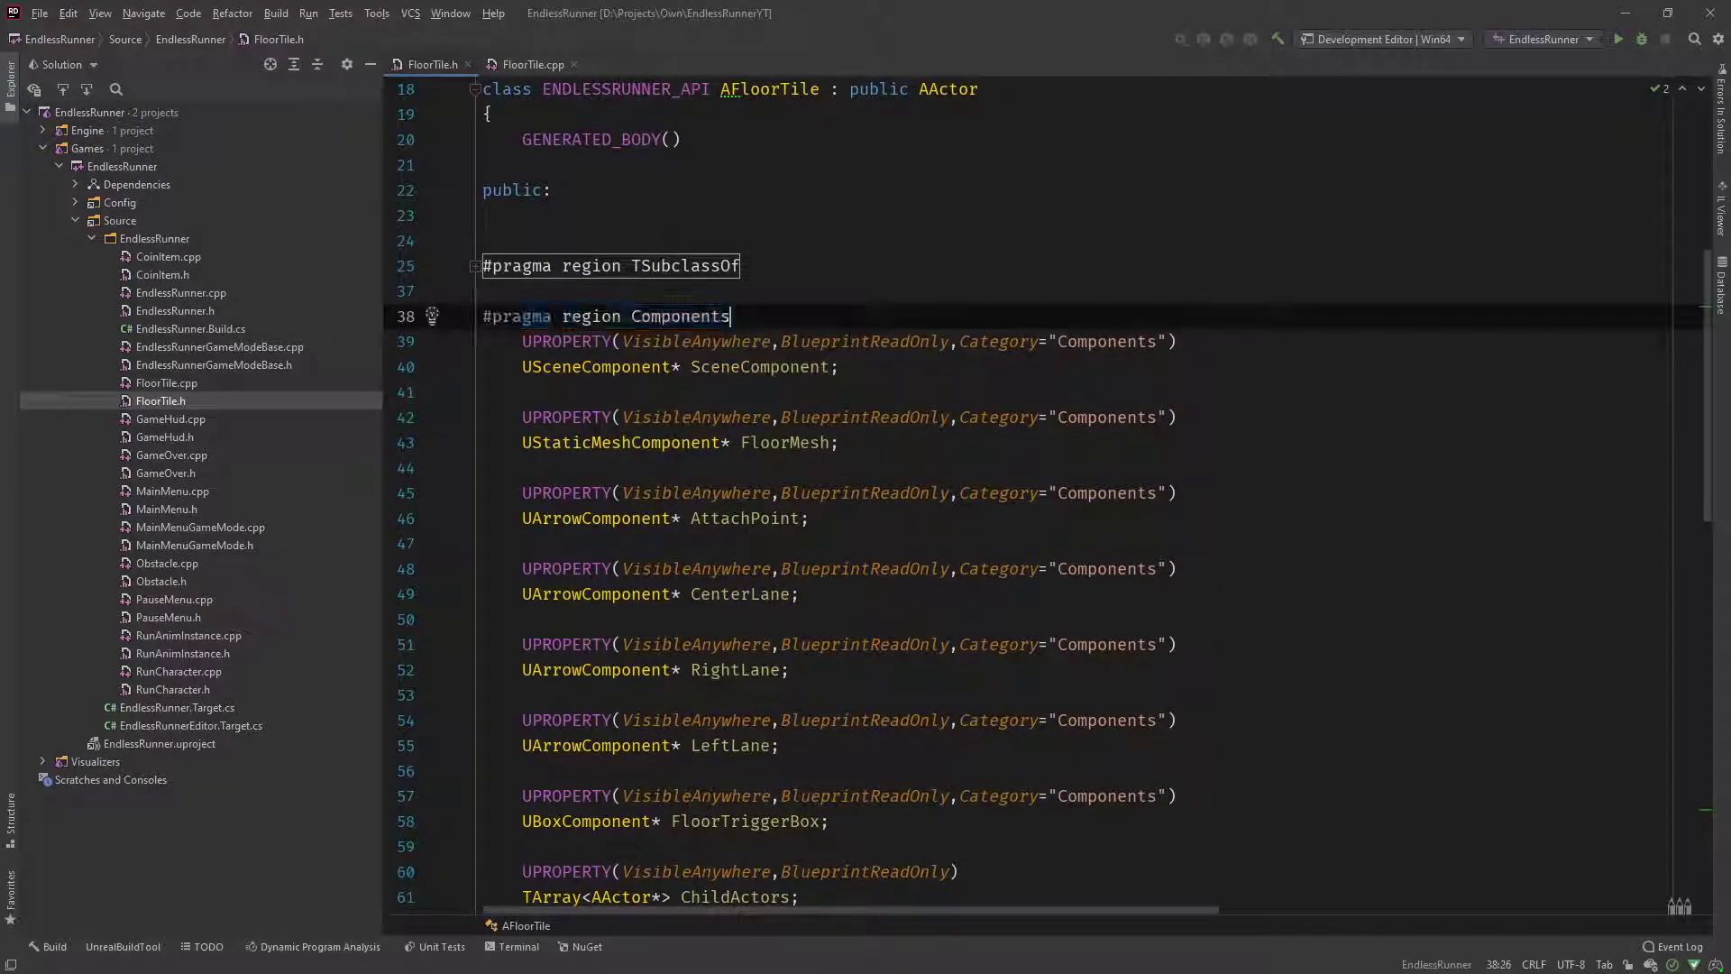
scroll("down", 3)
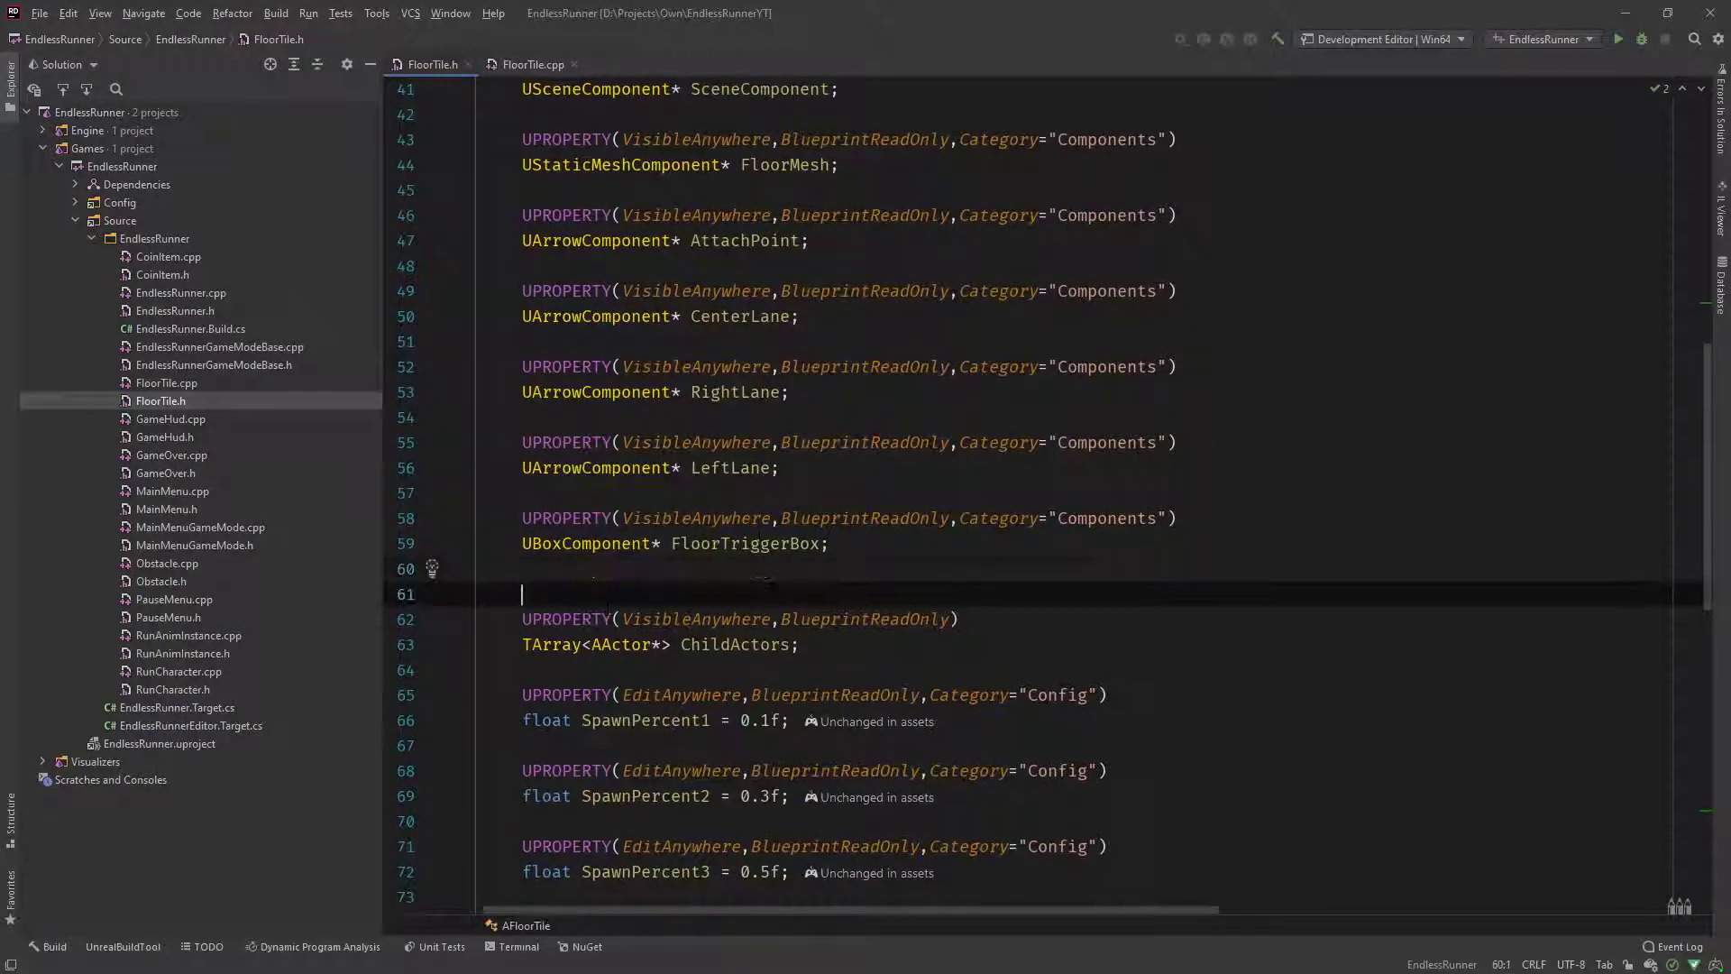
type("#pragma region Components")
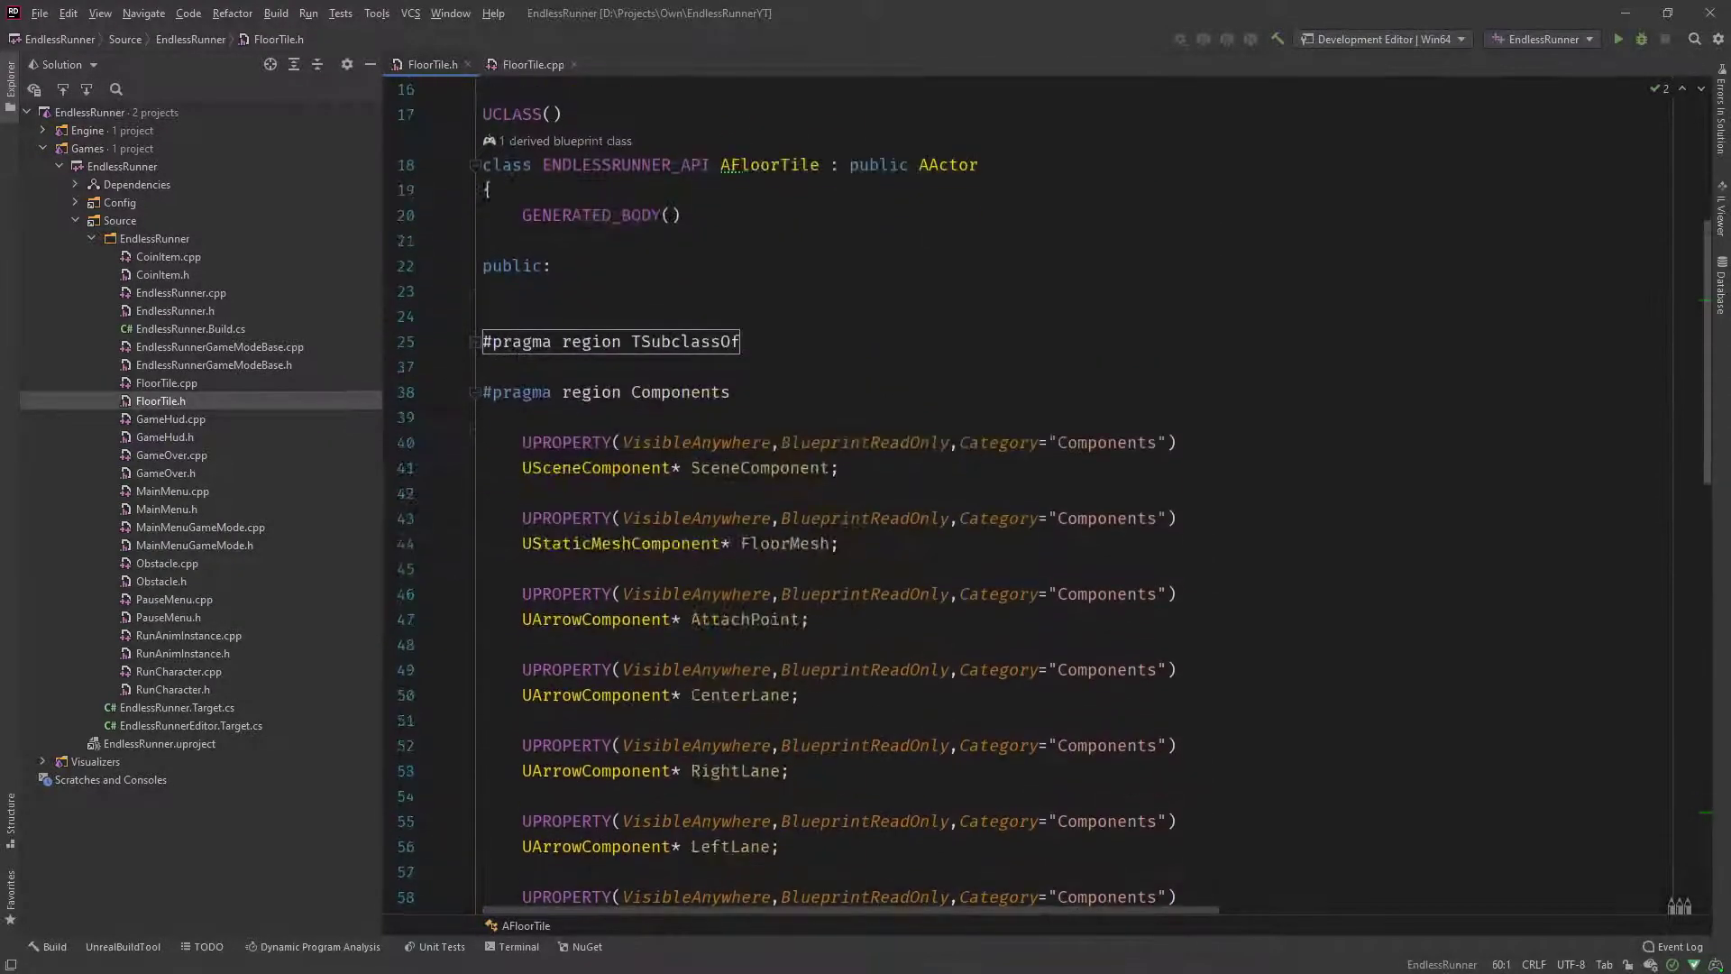
left_click(472, 393)
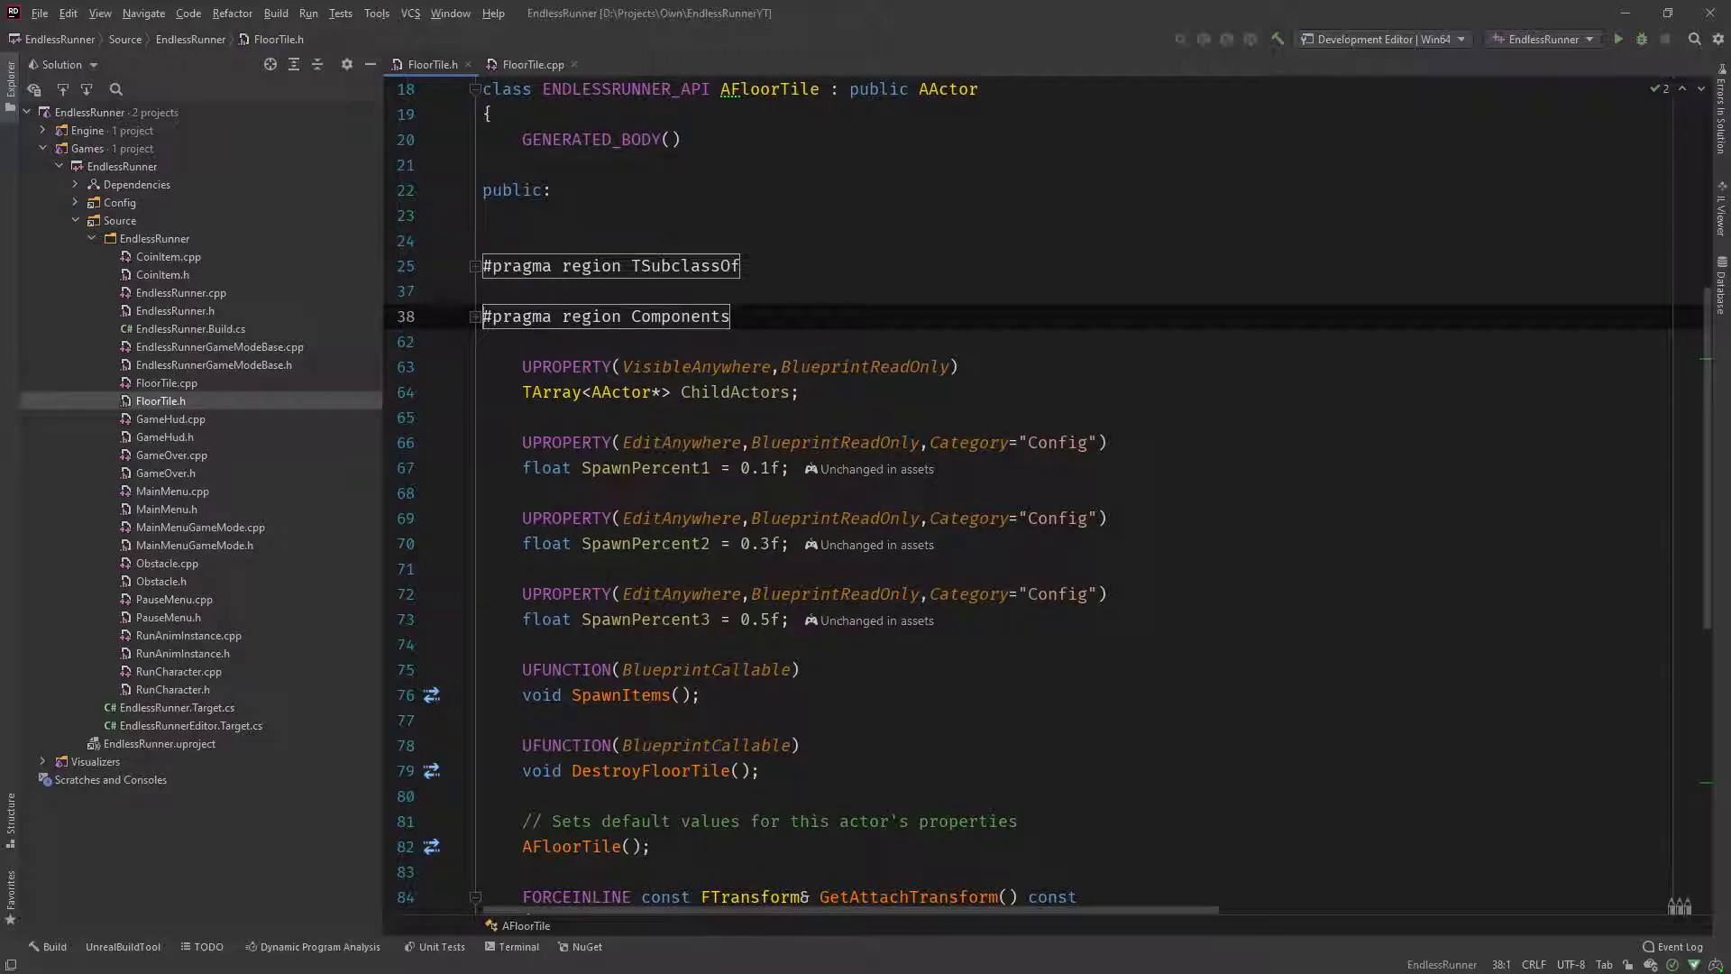
scroll("down", 3)
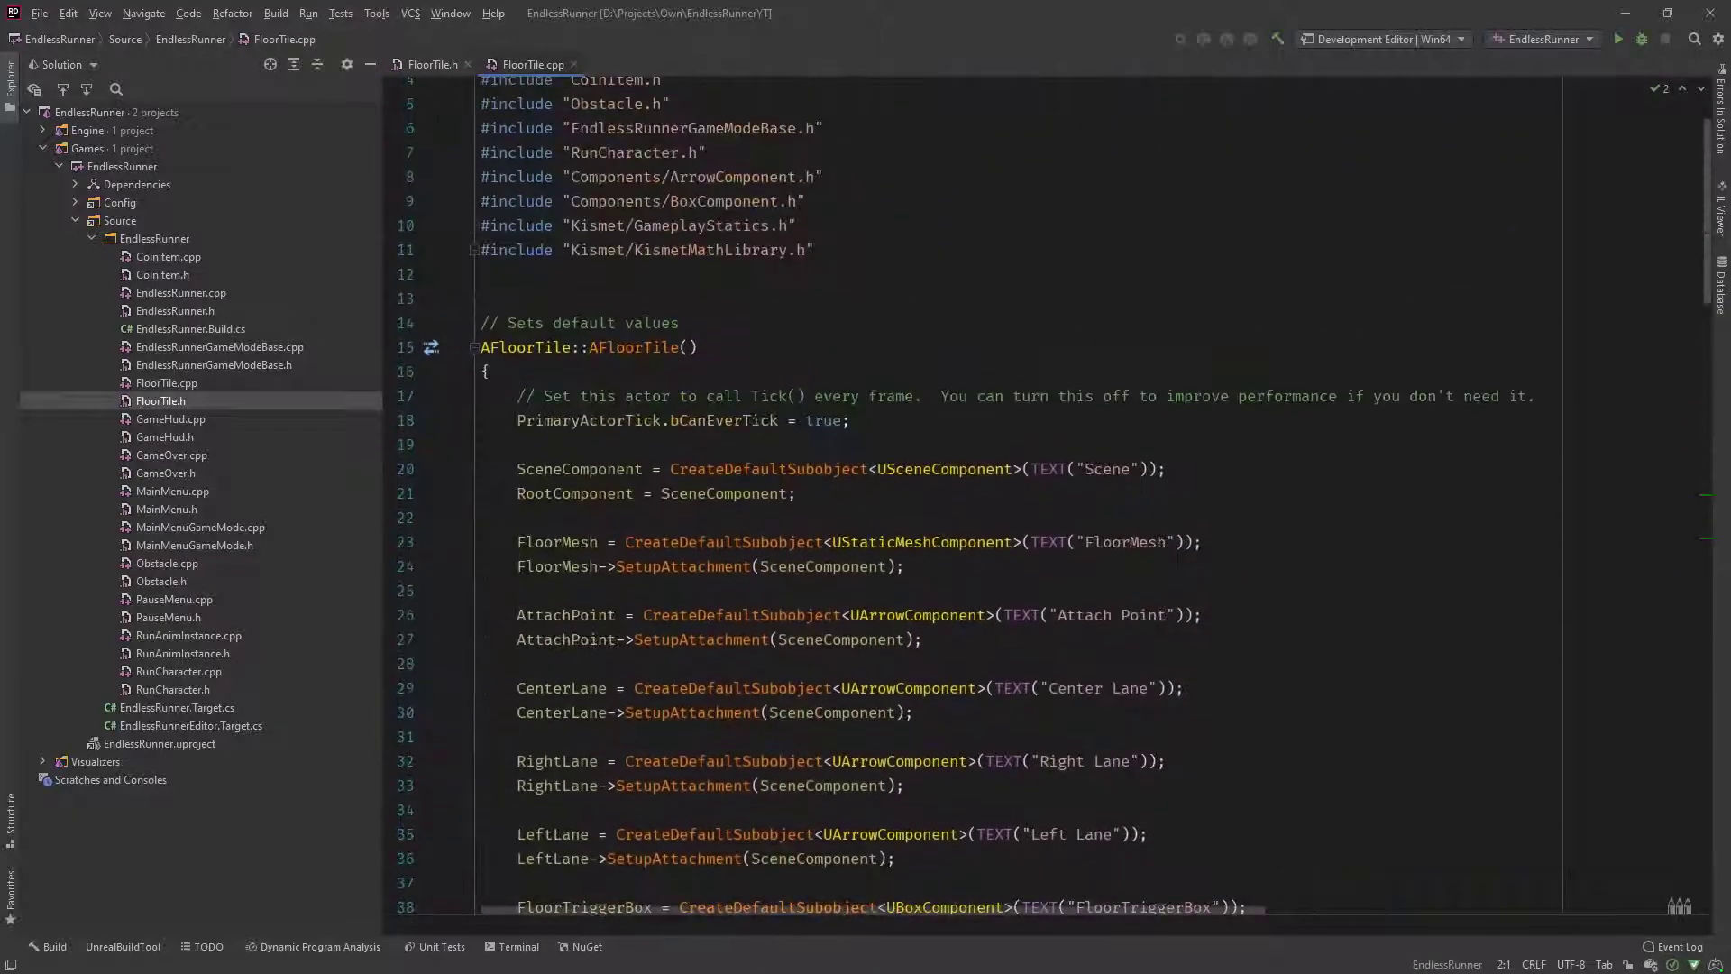
Step: Wrap FloorTile.cpp's constructor and BeginPlay in #pragma region / endregion Initialization
scroll("down", 3)
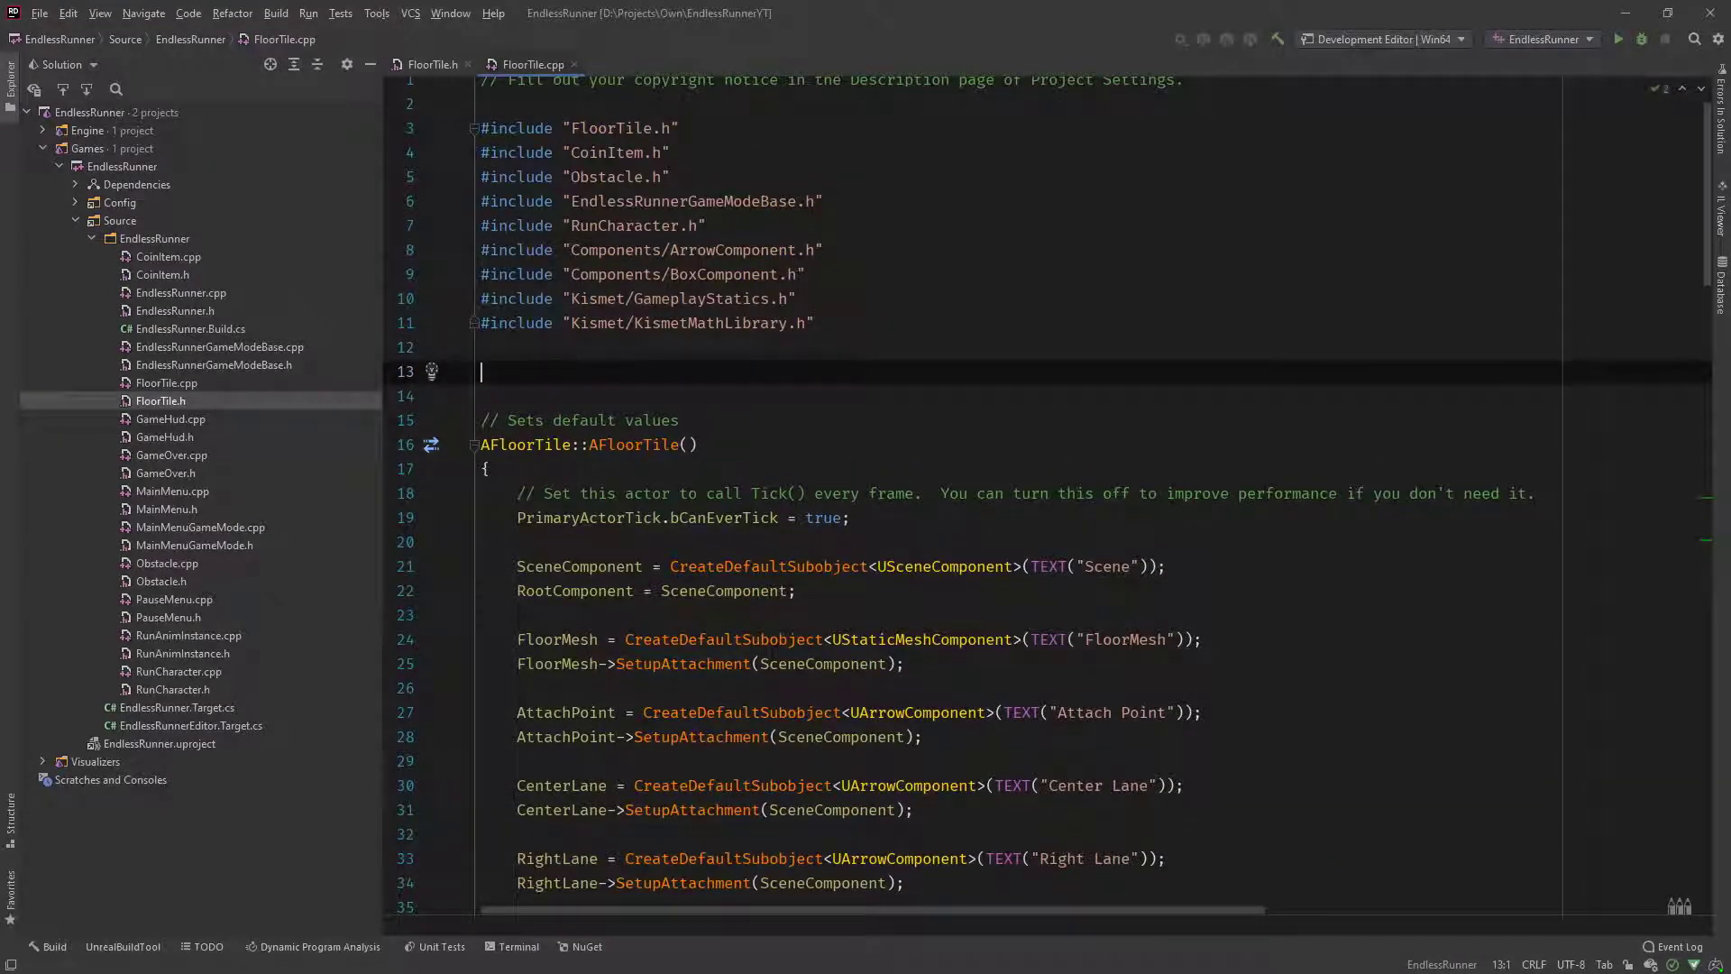
type("#pragma region")
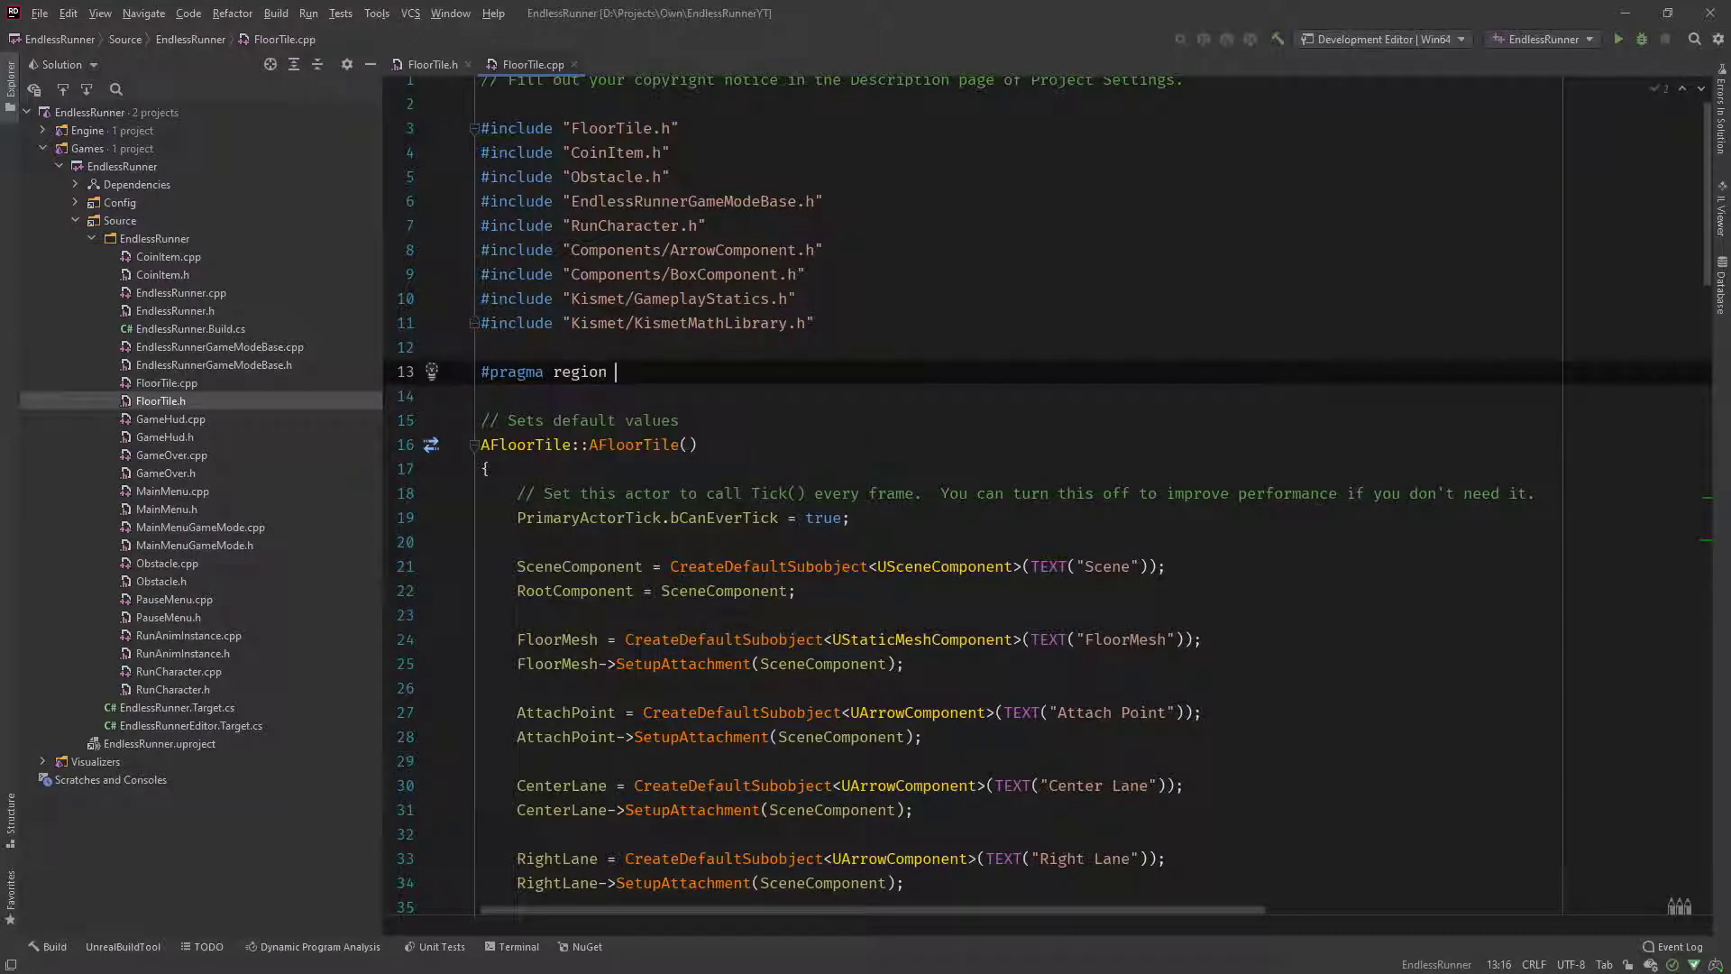
type("Init")
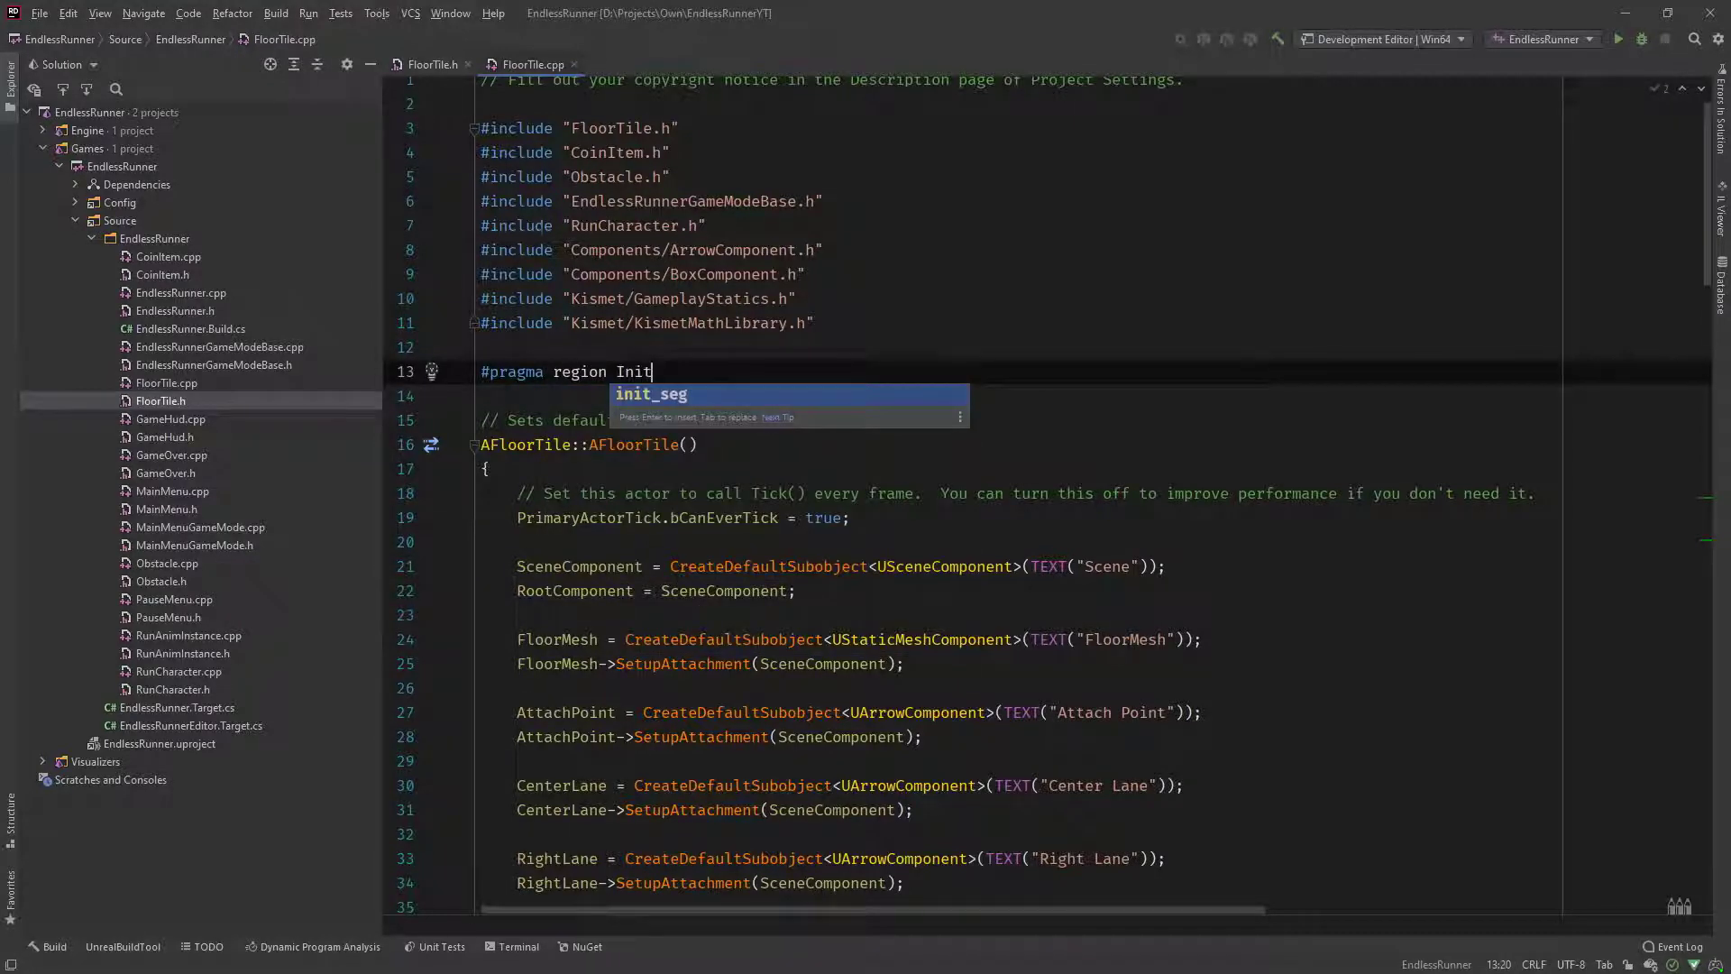
type("ialization")
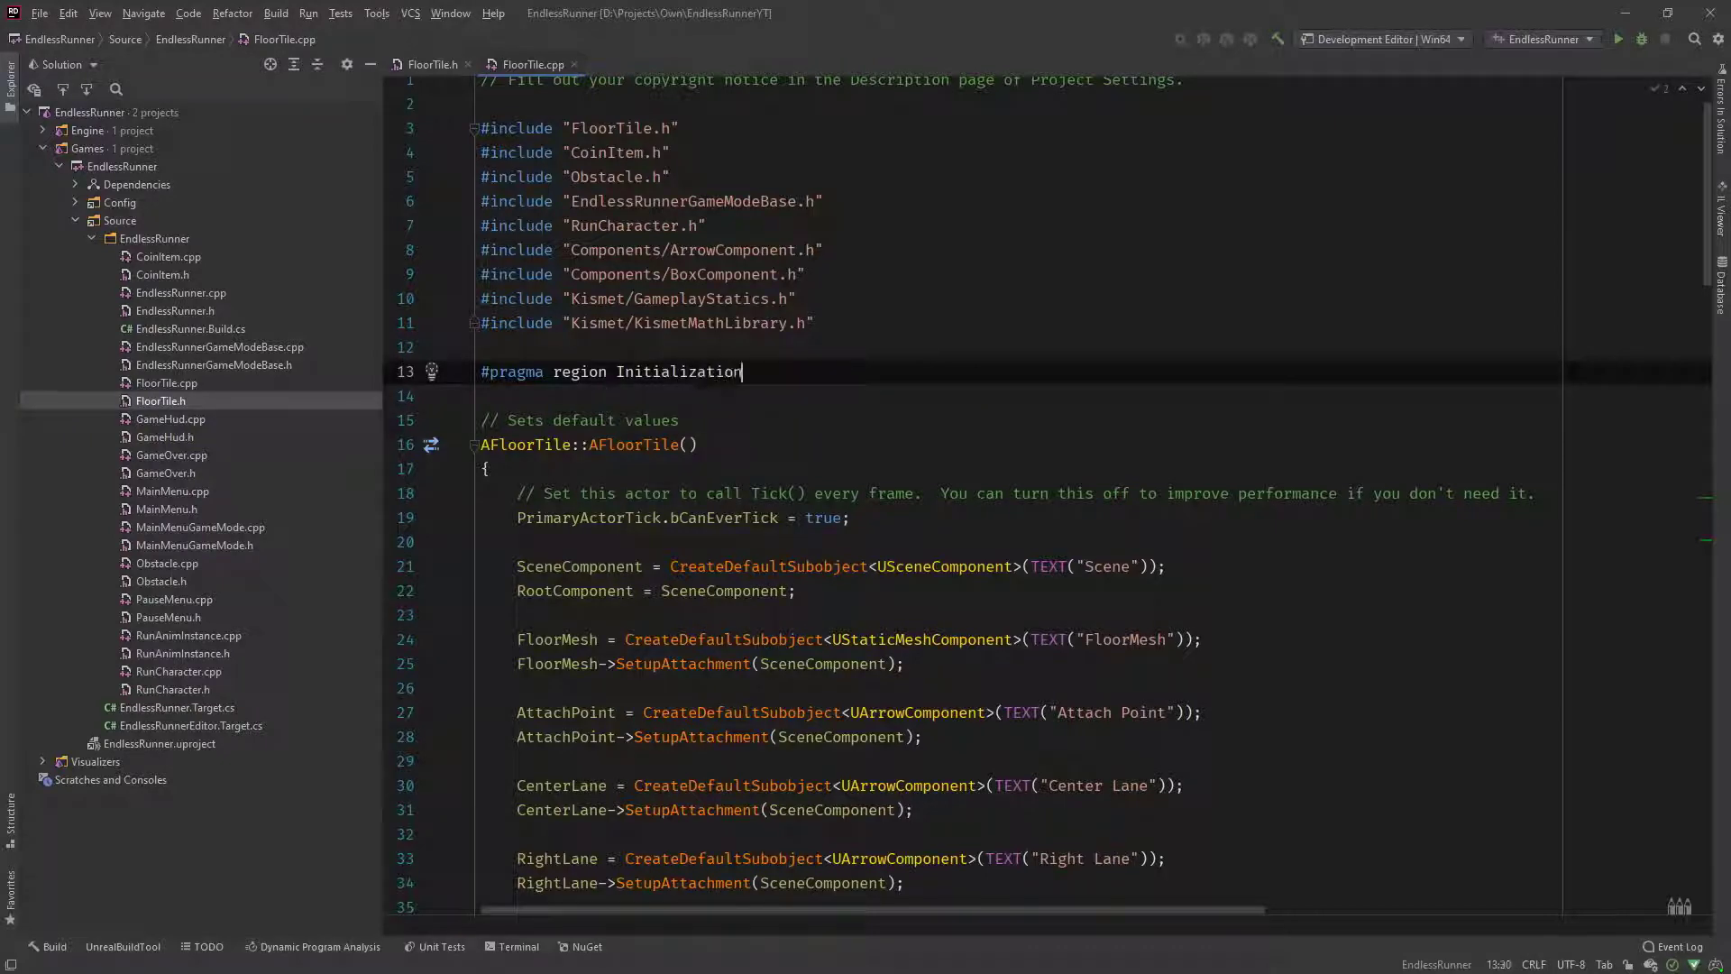
scroll("down", 3)
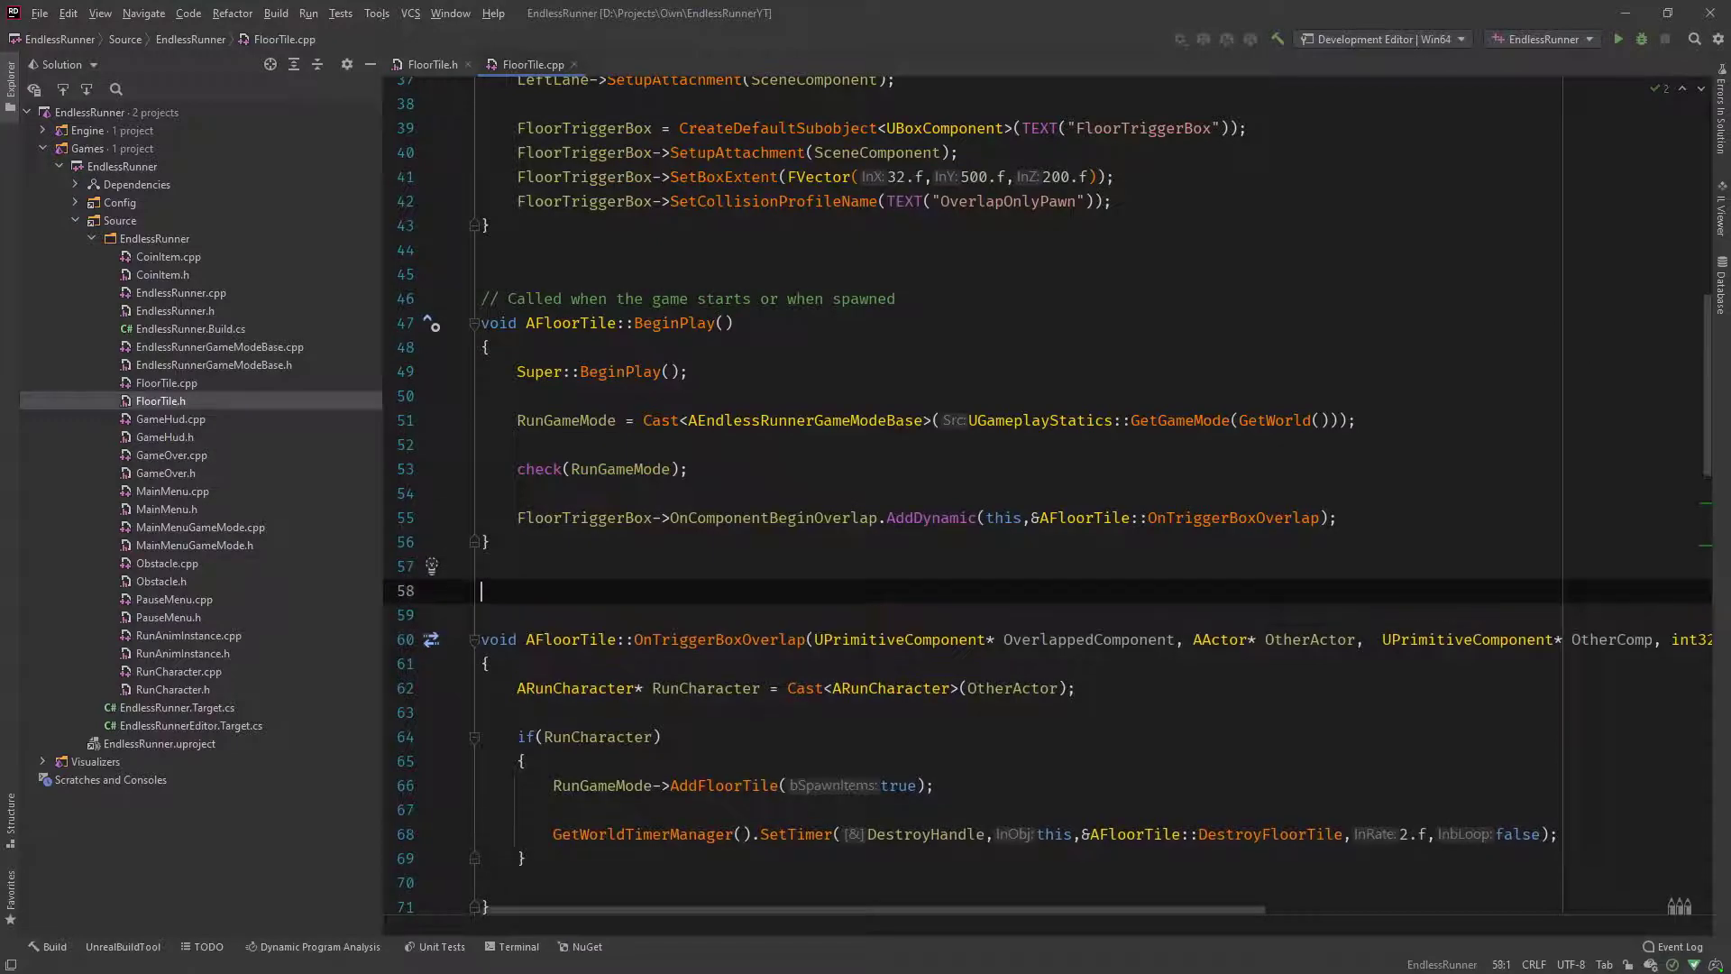
type("#pragma region Initialization")
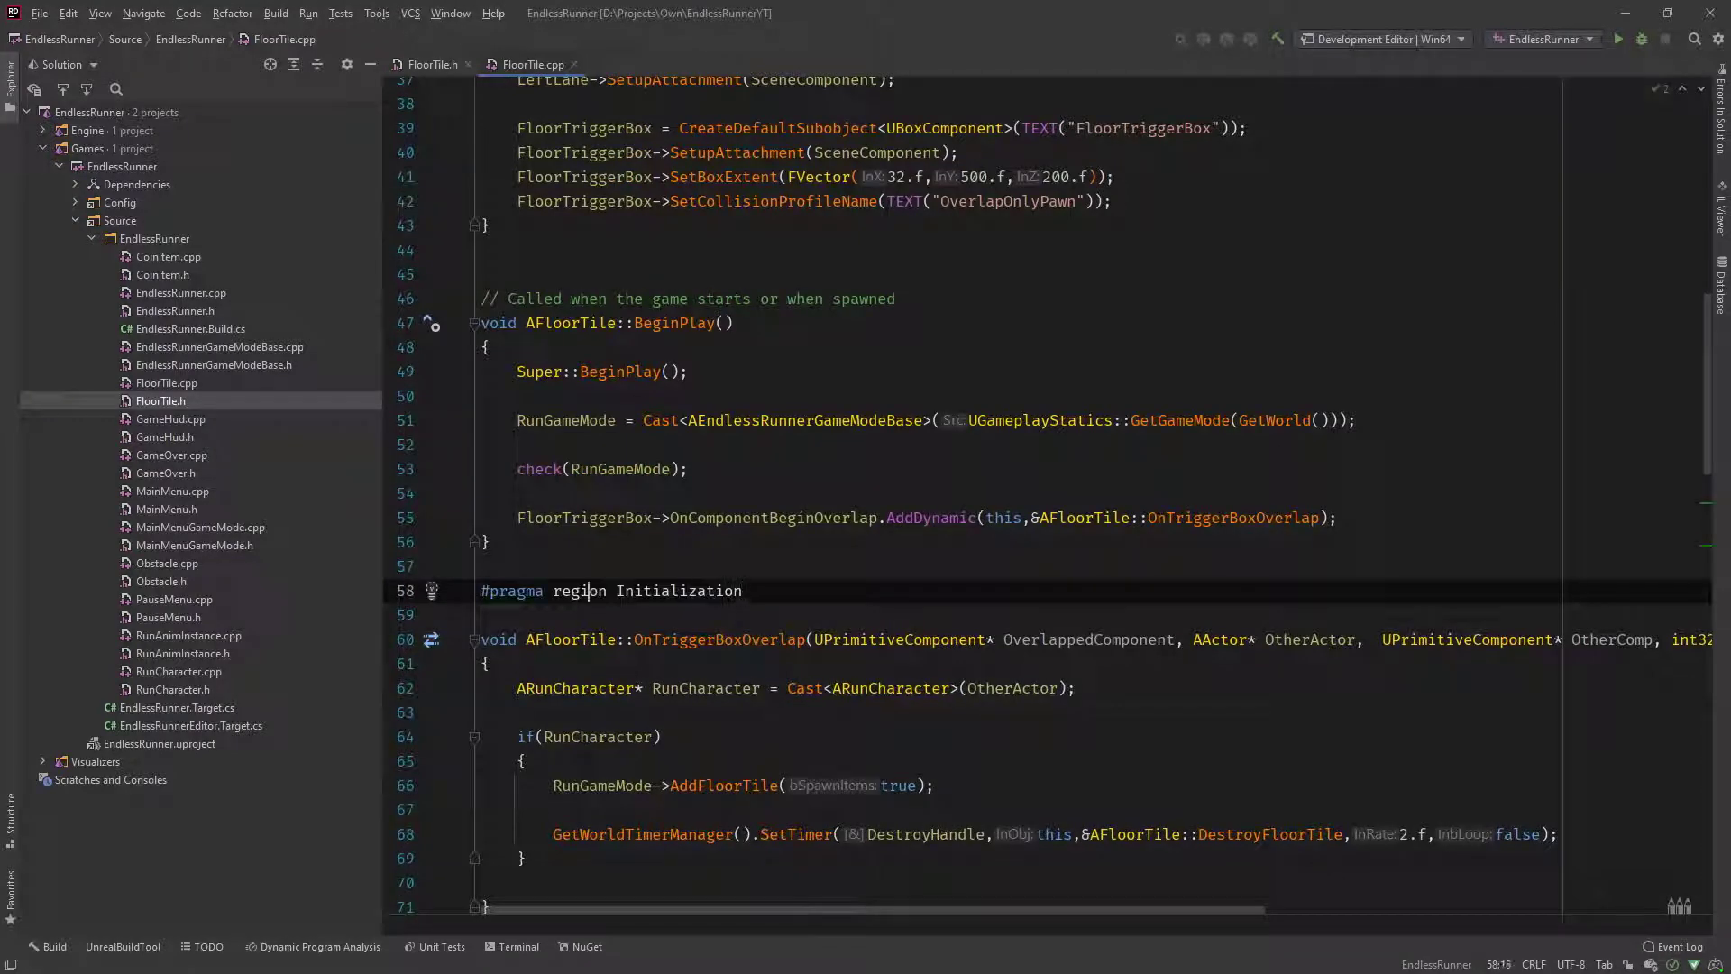
type("rnd")
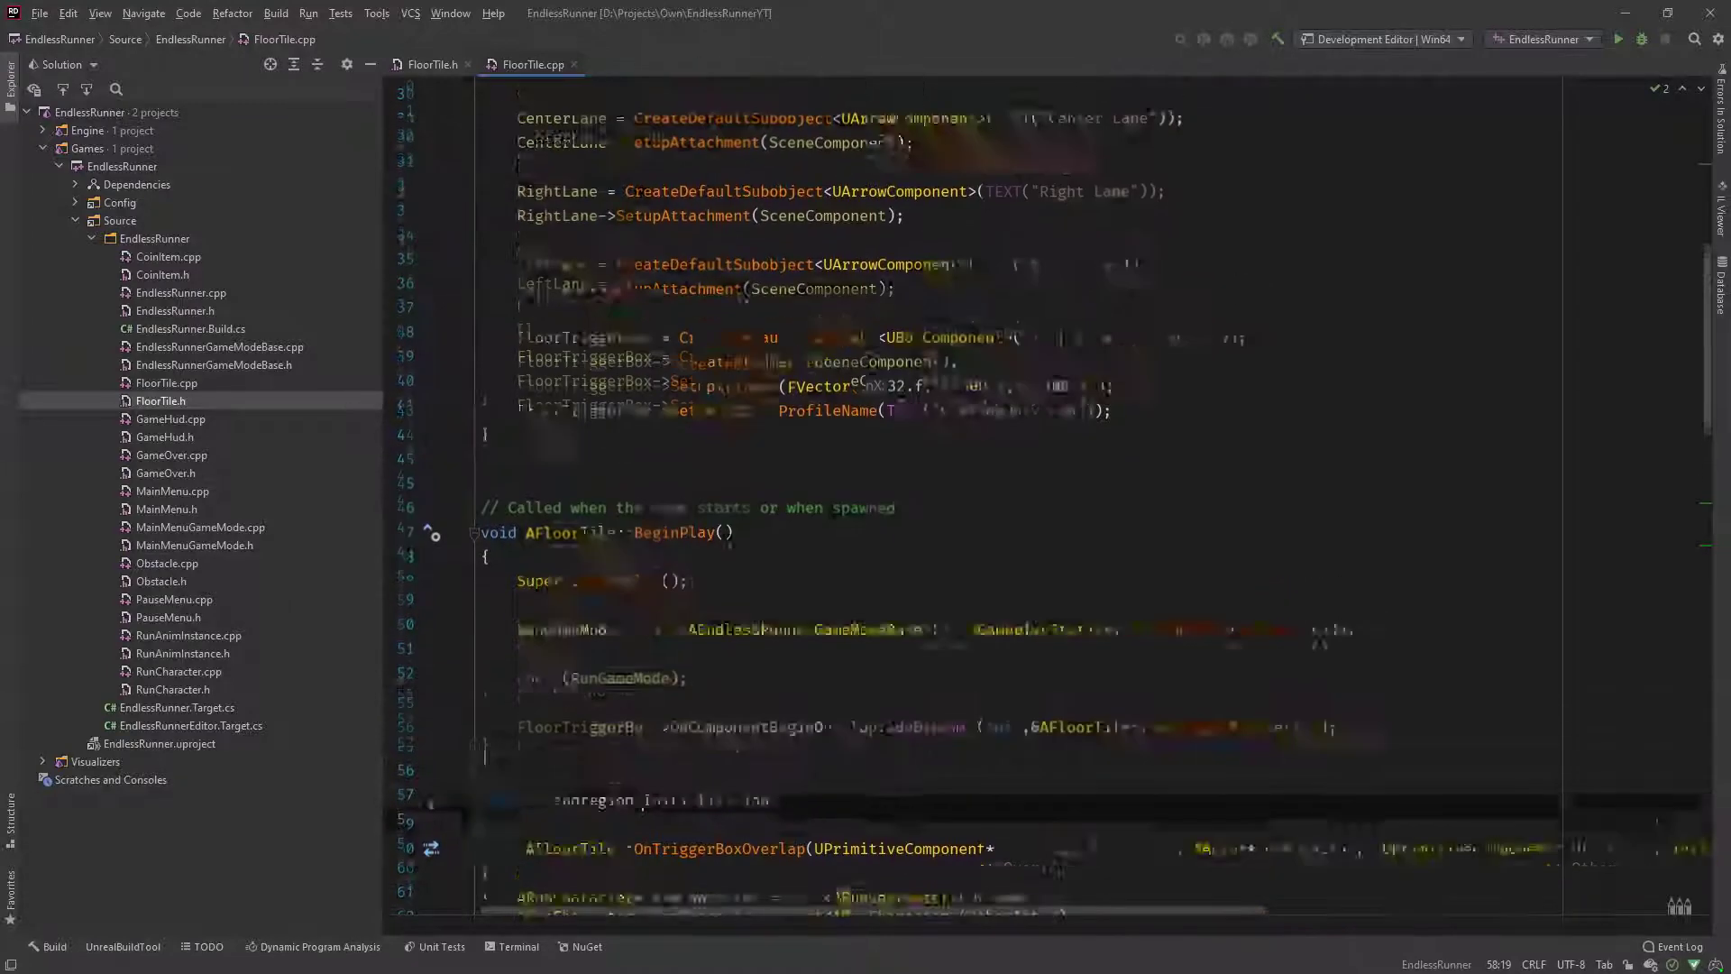
scroll("down", 3)
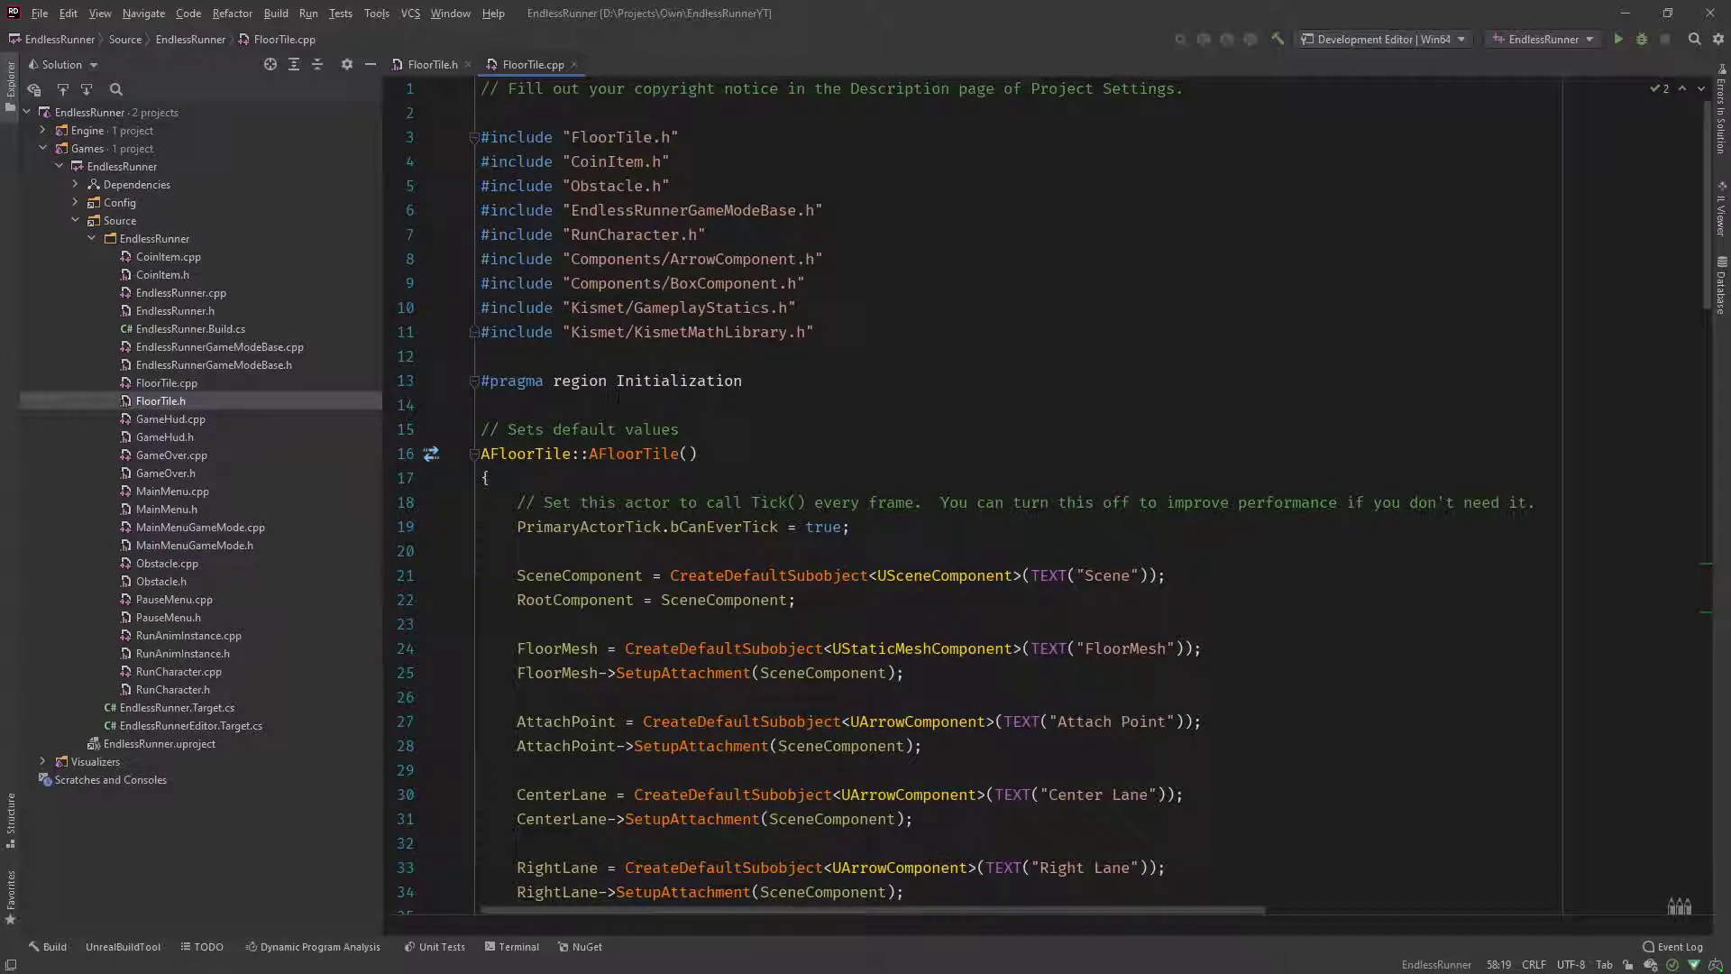
scroll("down", 3)
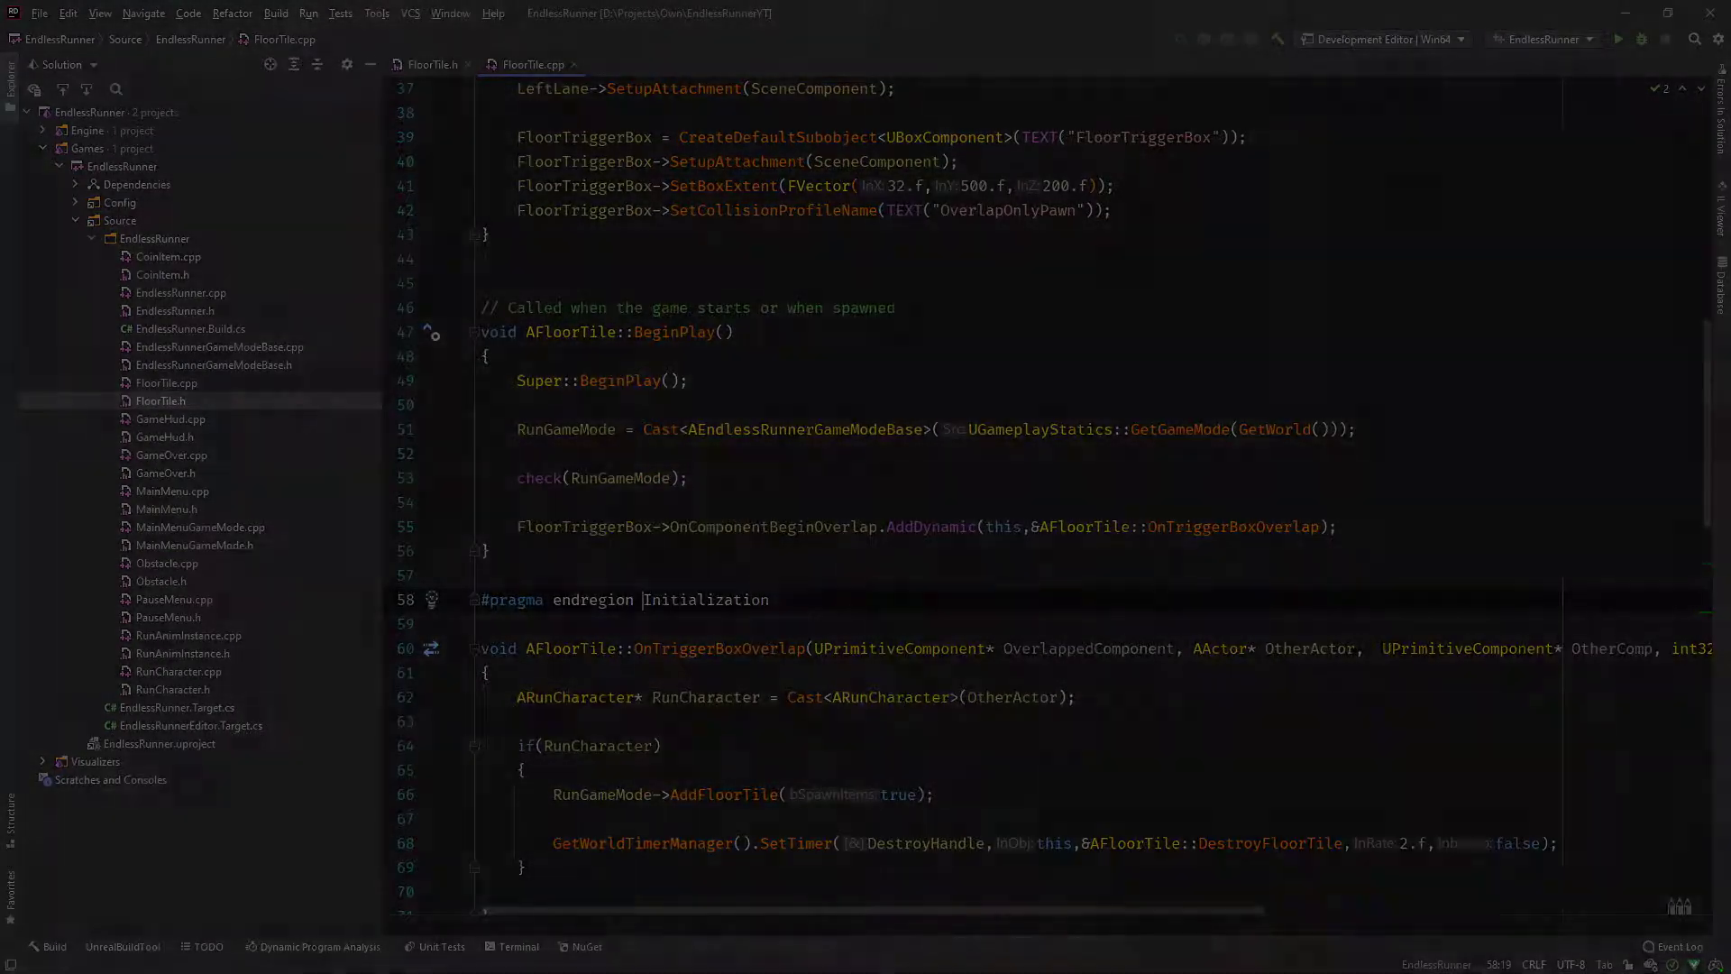